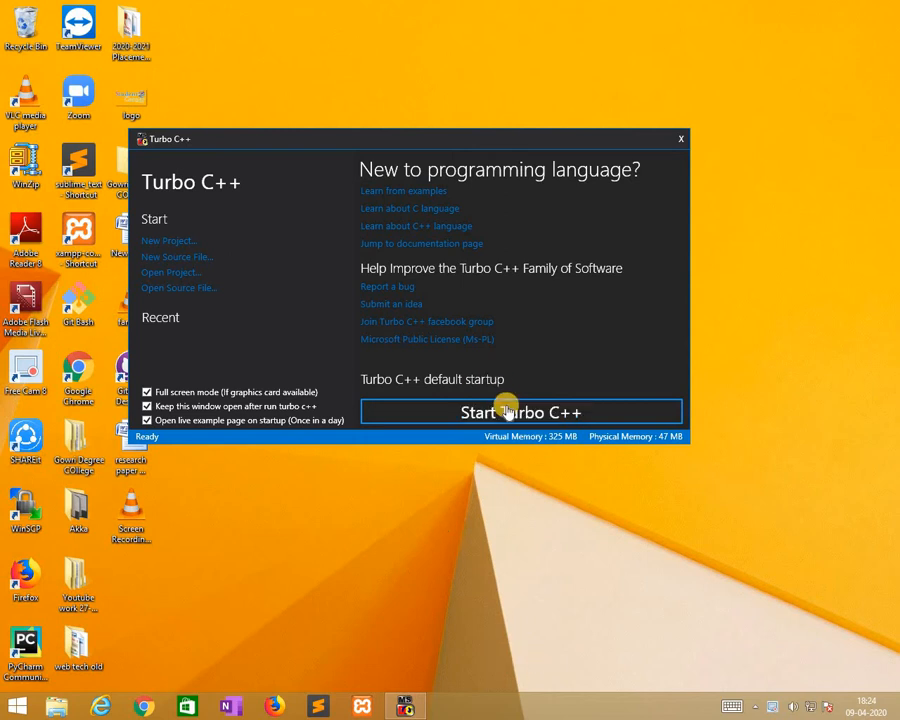
# Start Turbo C++ so the IDE opens with a blank NONAME00.CPP file.
pyautogui.click(520, 412)
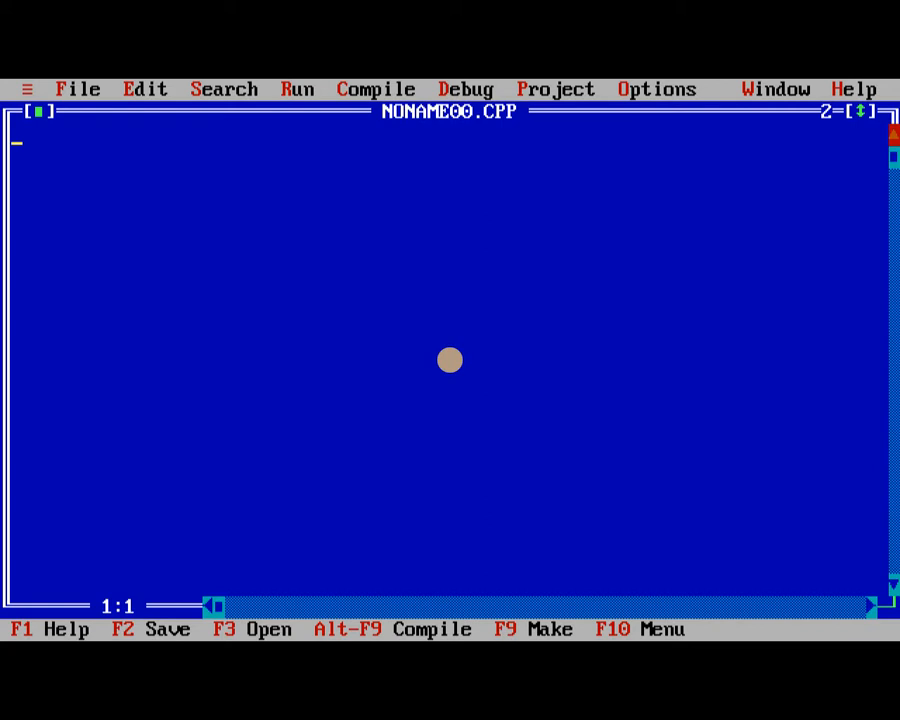
# Add #include<stdio.h> and #include<conio.h> at the top of the file.
pyautogui.write('#includ')
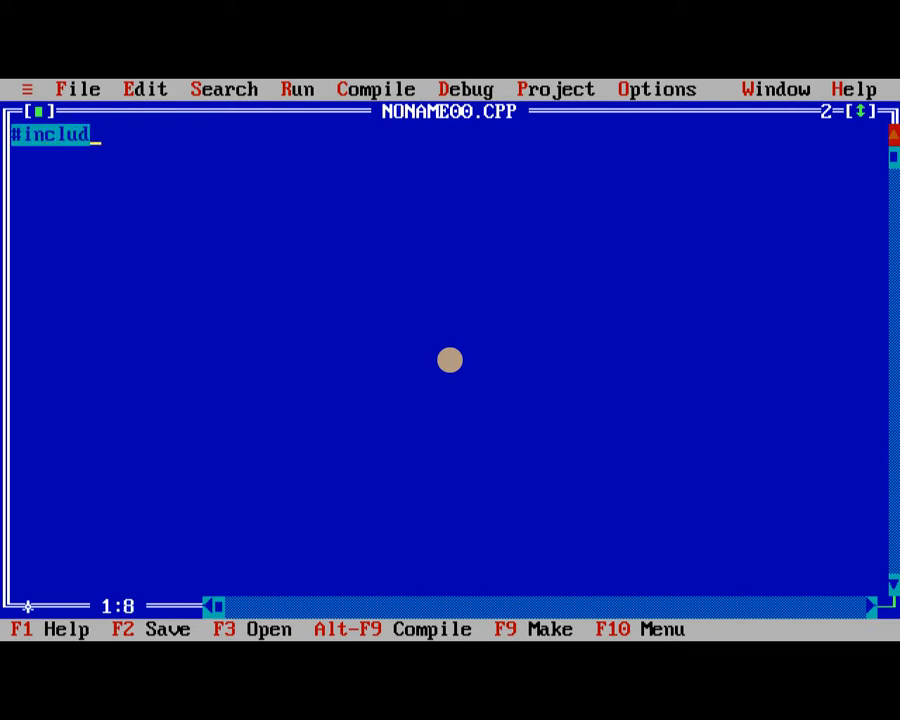
pyautogui.write('e<>')
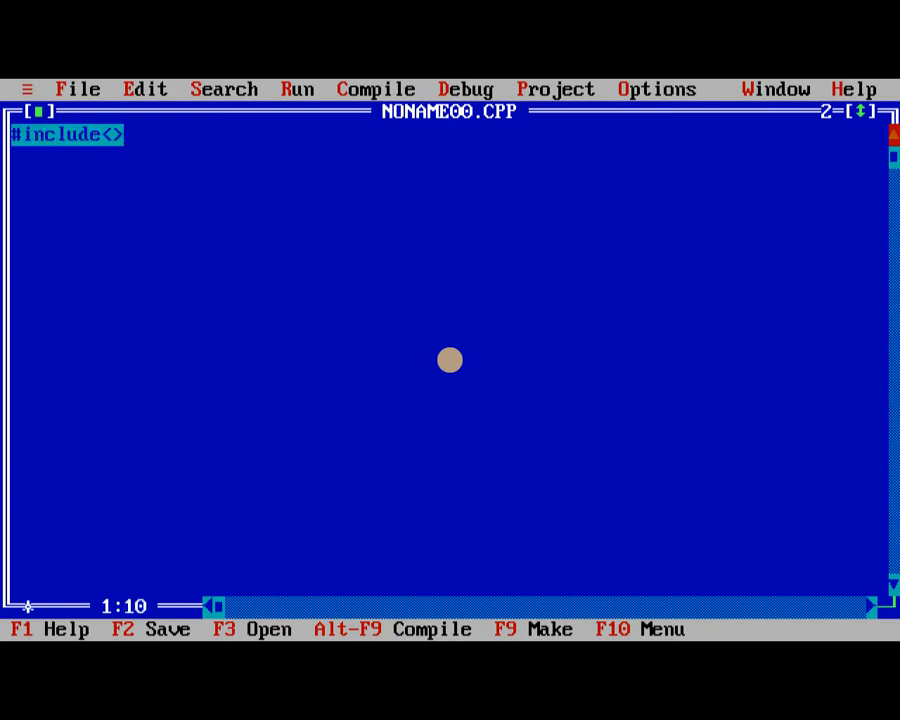
pyautogui.write('stdio.')
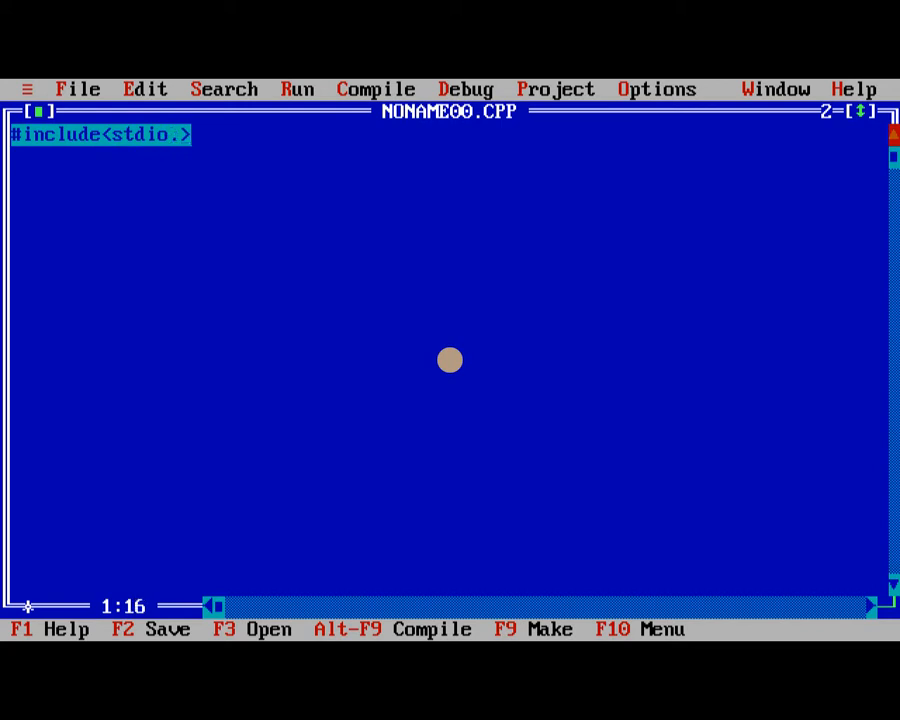
pyautogui.write('h')
pyautogui.click(450, 156)
pyautogui.write('#')
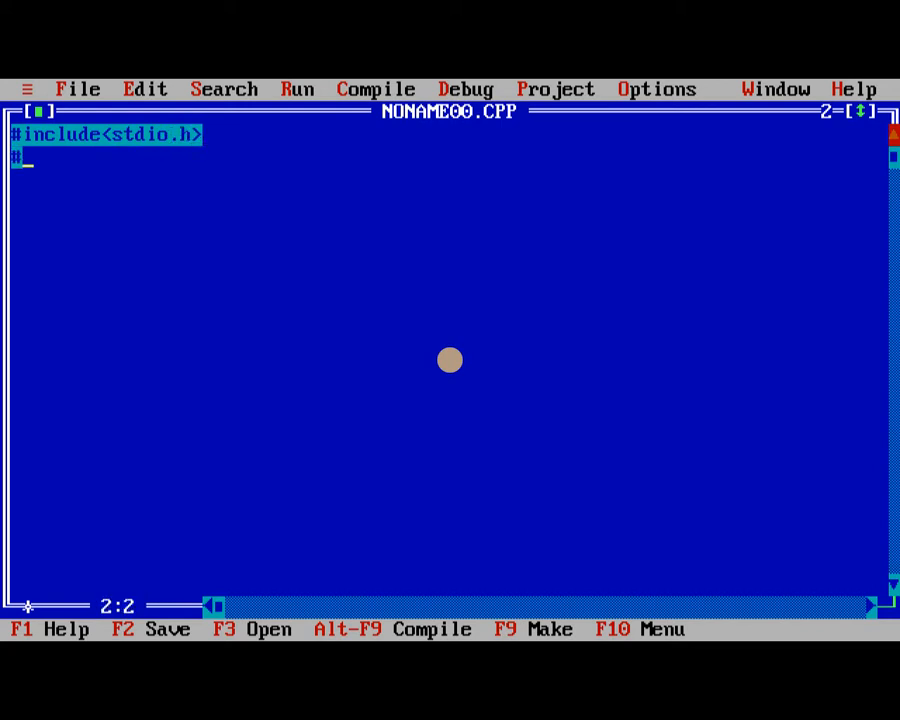
pyautogui.write('inclu')
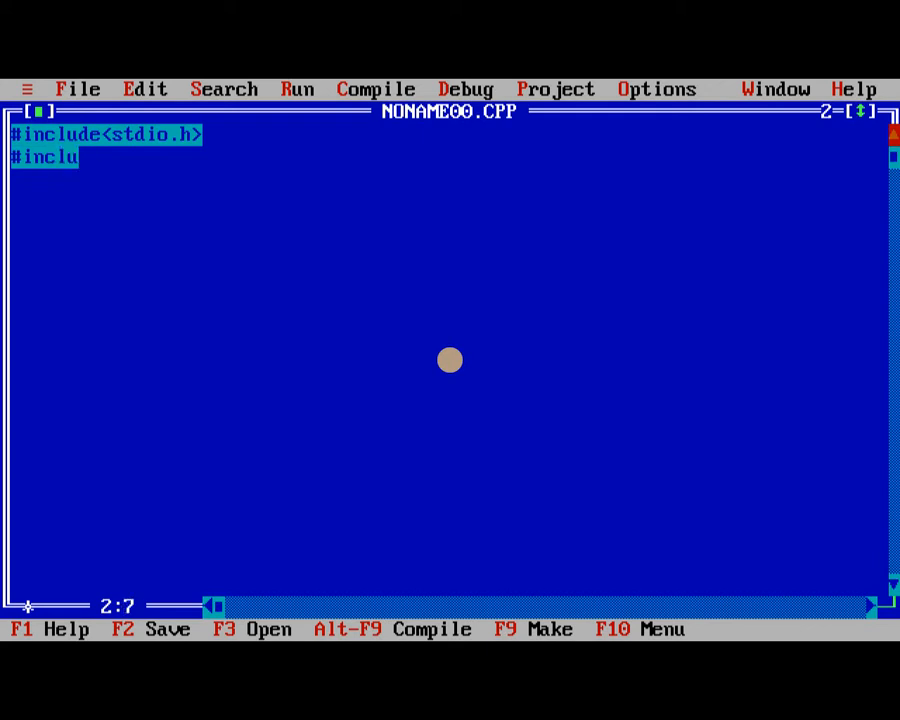
pyautogui.write('de')
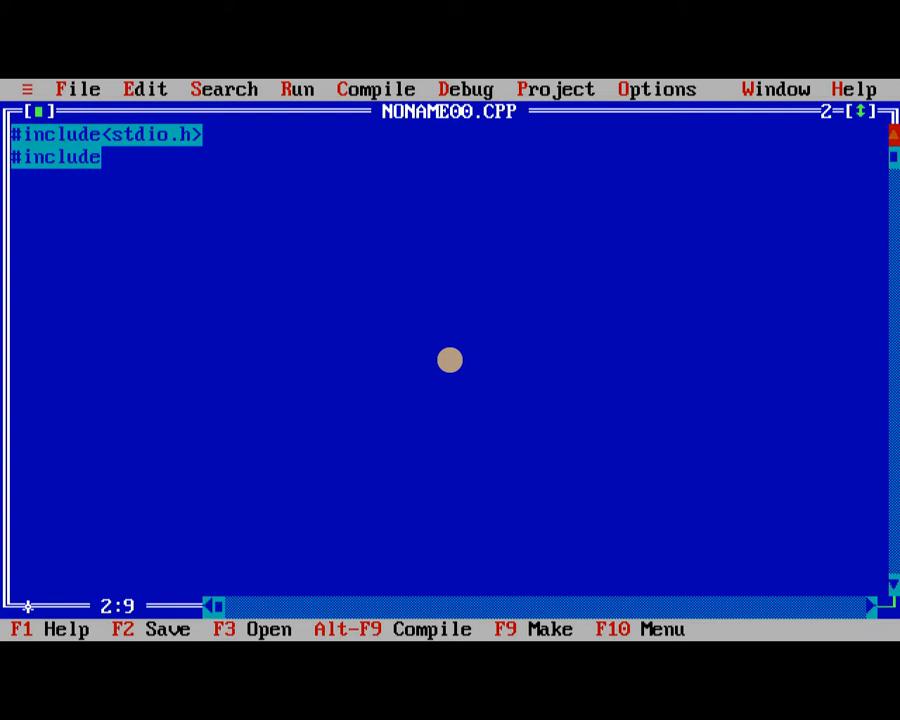
pyautogui.write('<>')
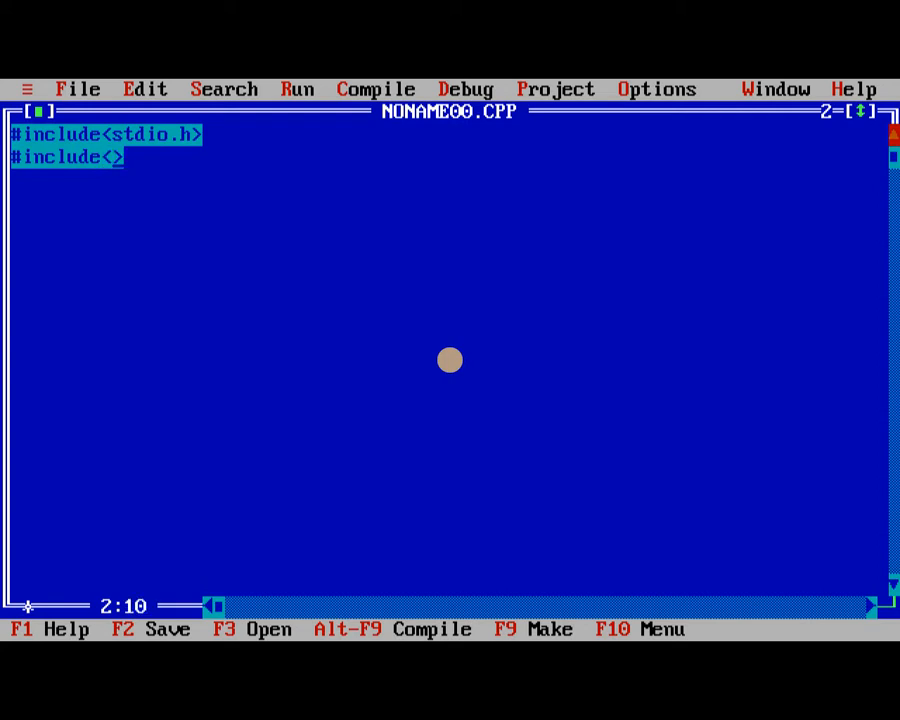
pyautogui.write('conio.h')
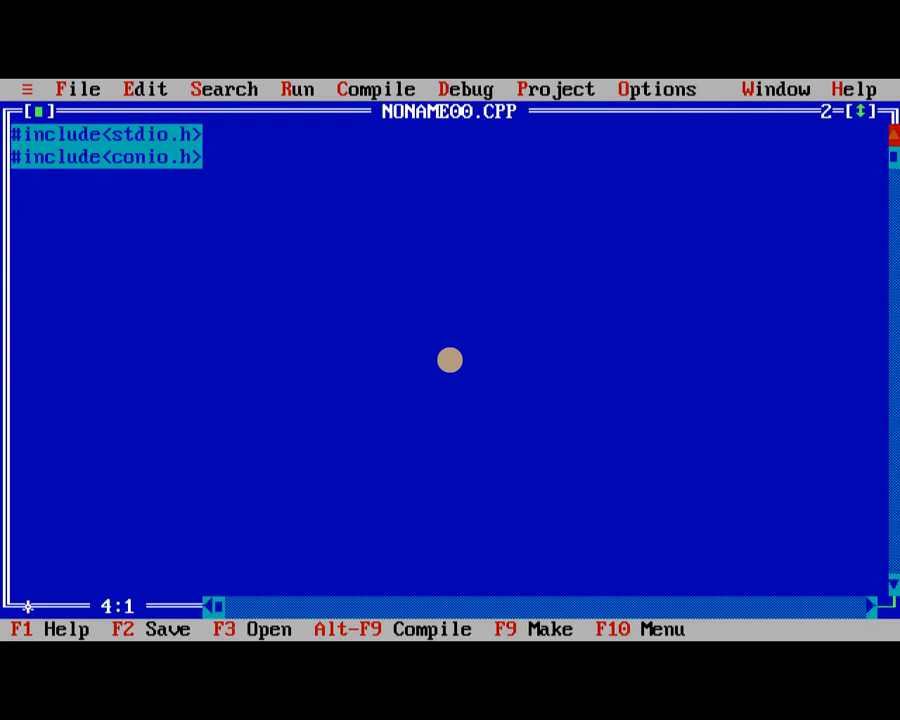
# Begin the void main() function below the includes.
pyautogui.write('void main(')
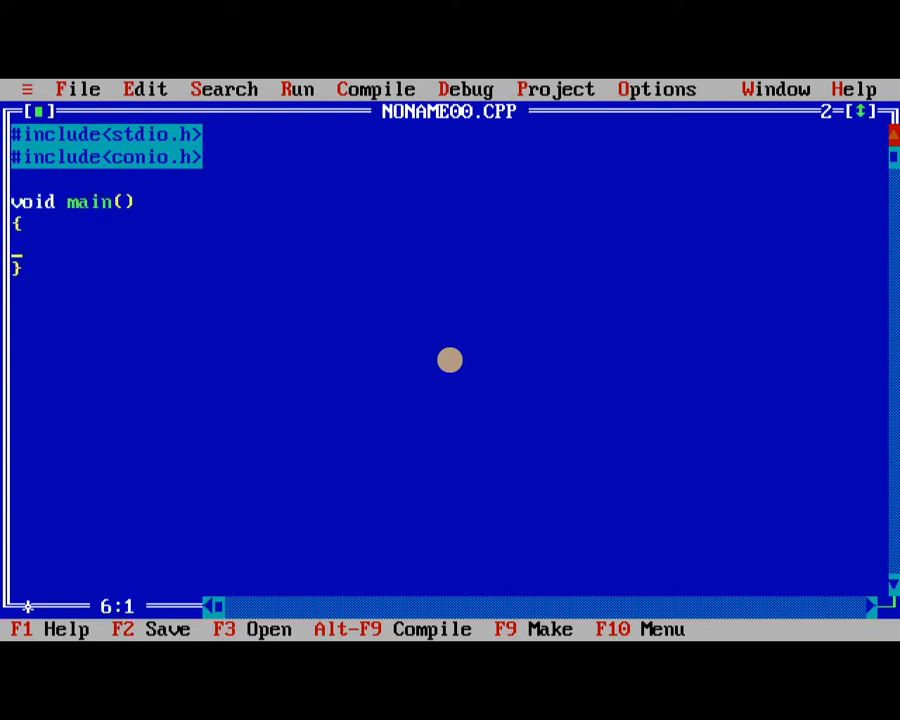
# Add clrscr(); and getch(); calls inside main.
pyautogui.write('clrsc')
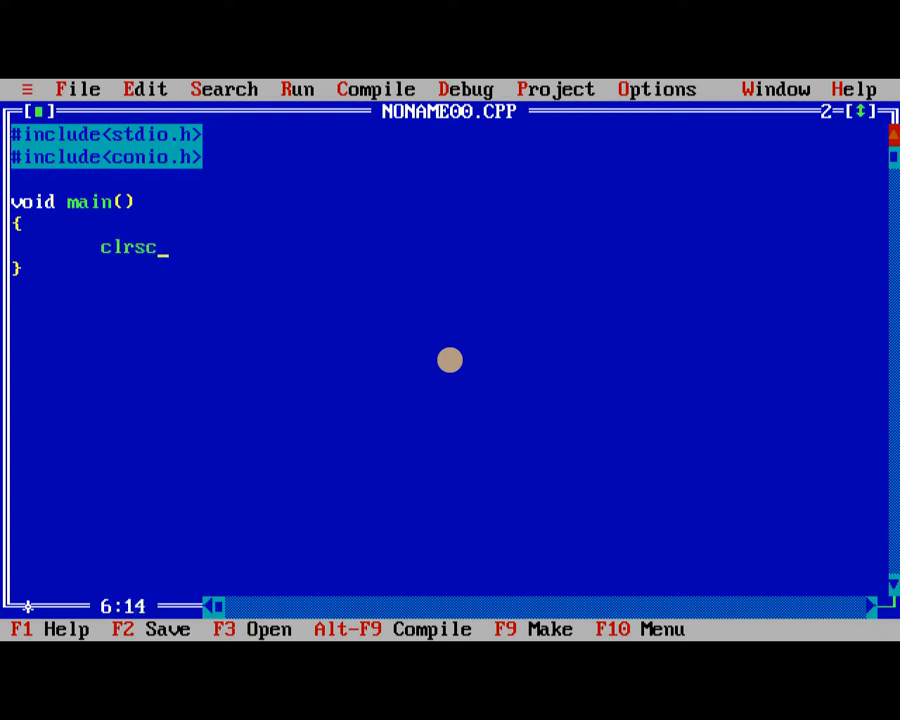
pyautogui.write('r();')
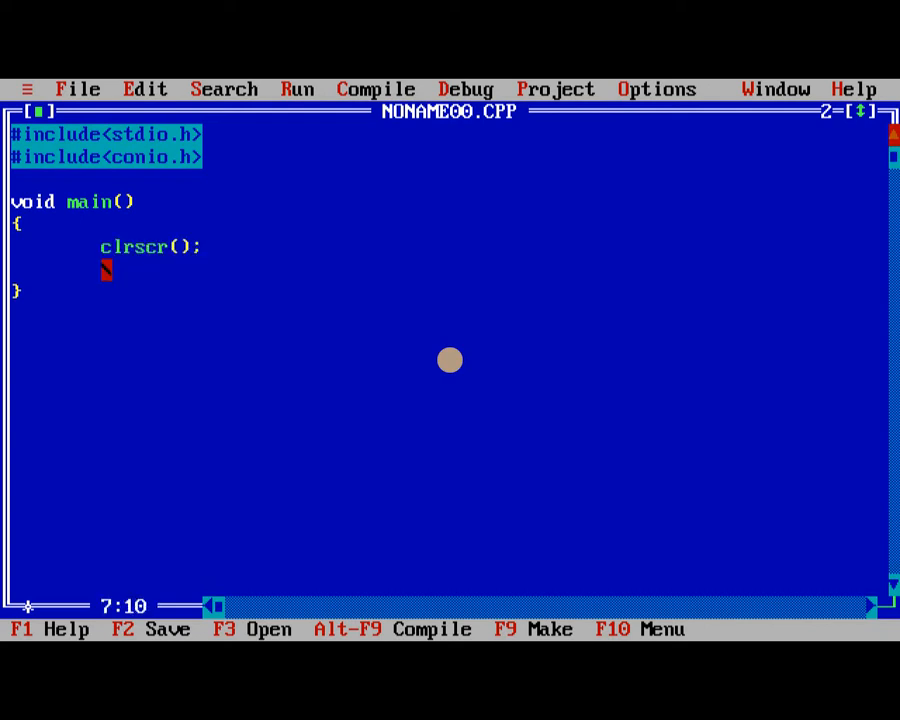
pyautogui.write('getch')
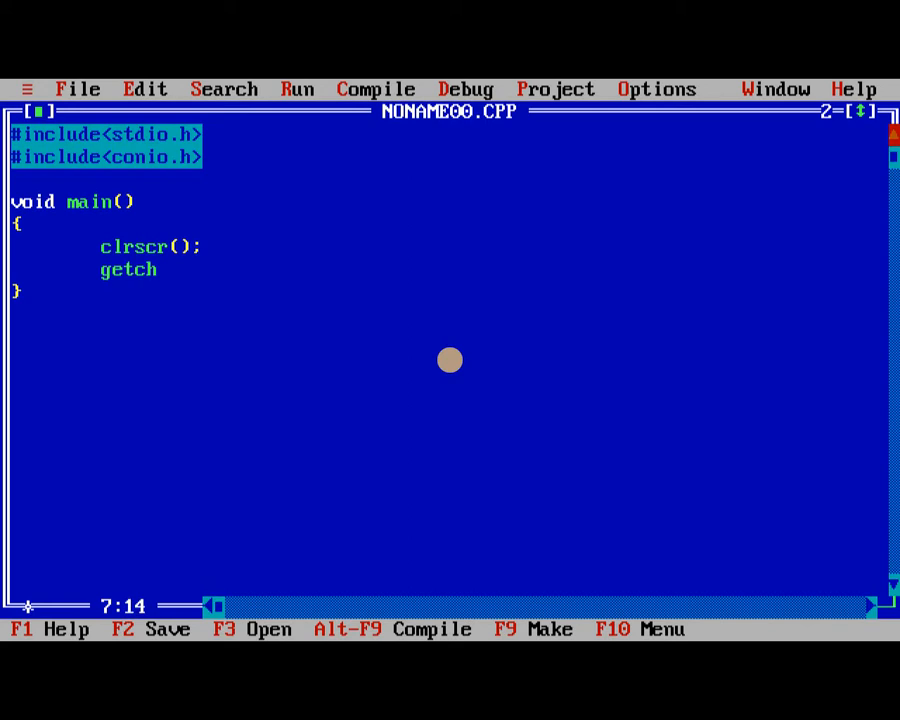
pyautogui.write('();')
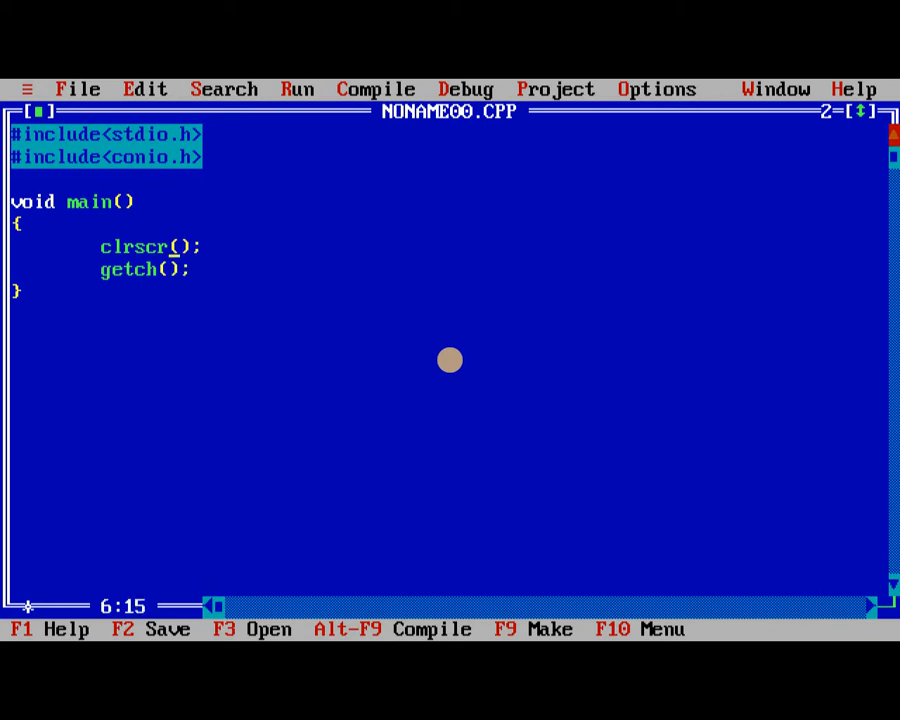
# Declare int side, area, perimeter; on a new line at the top of main.
pyautogui.press('Enter')
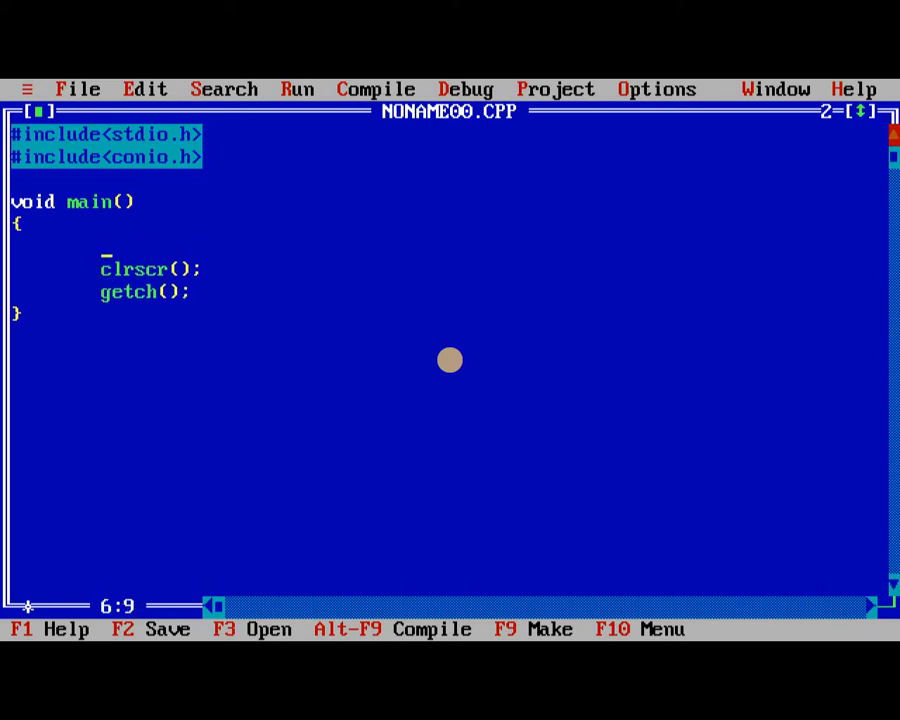
pyautogui.write('int')
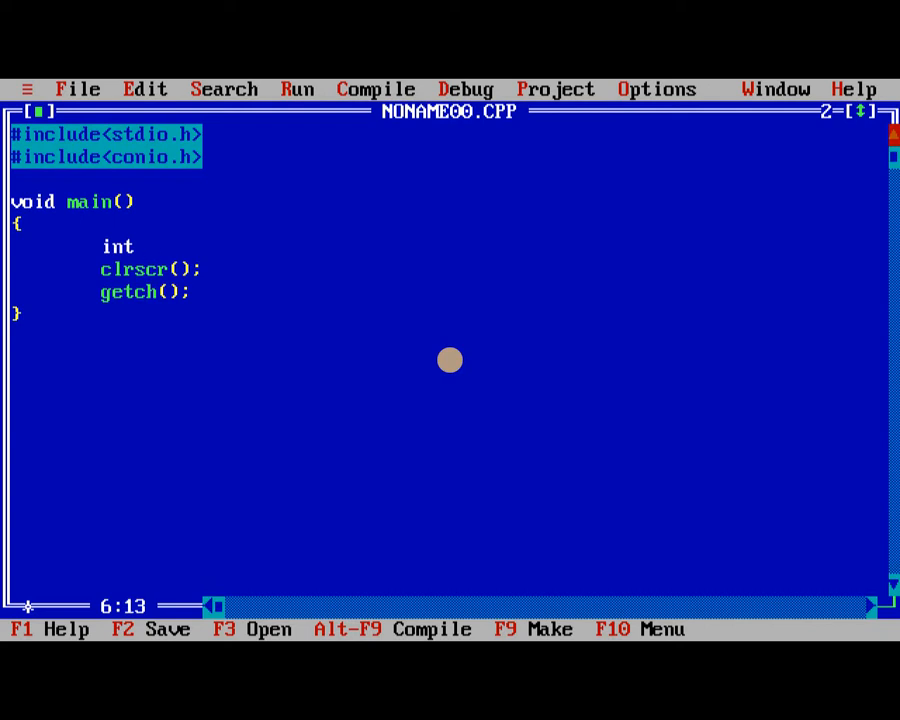
pyautogui.write('side,')
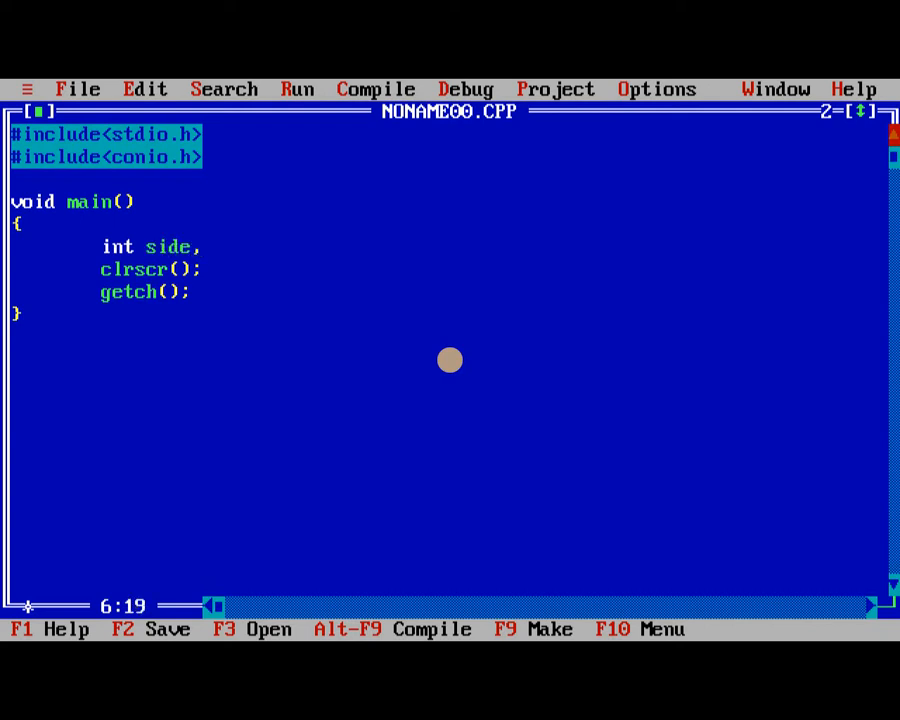
pyautogui.write('area')
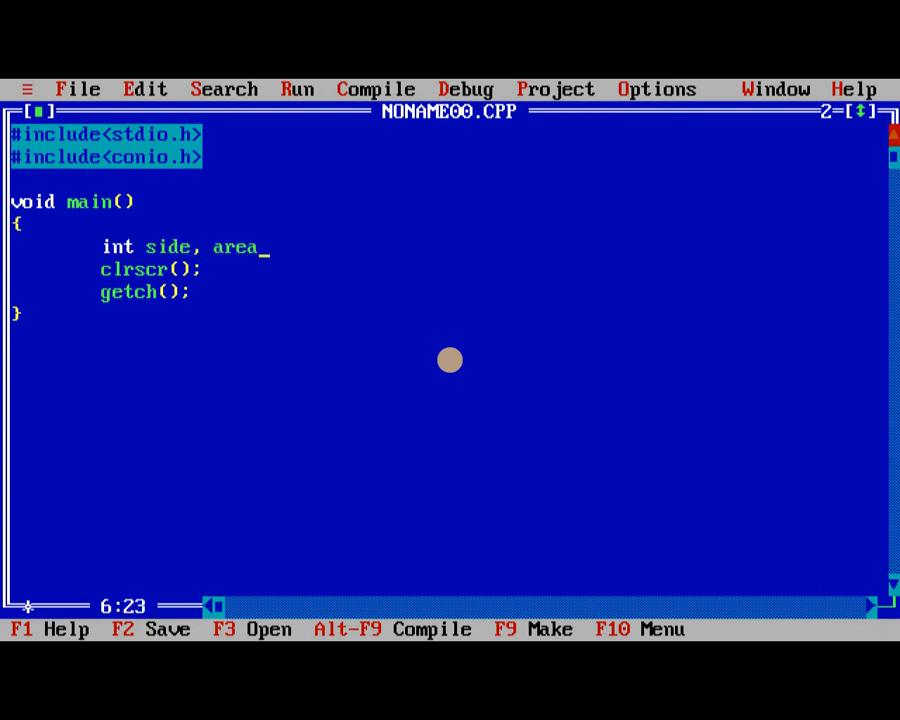
pyautogui.write(', perime')
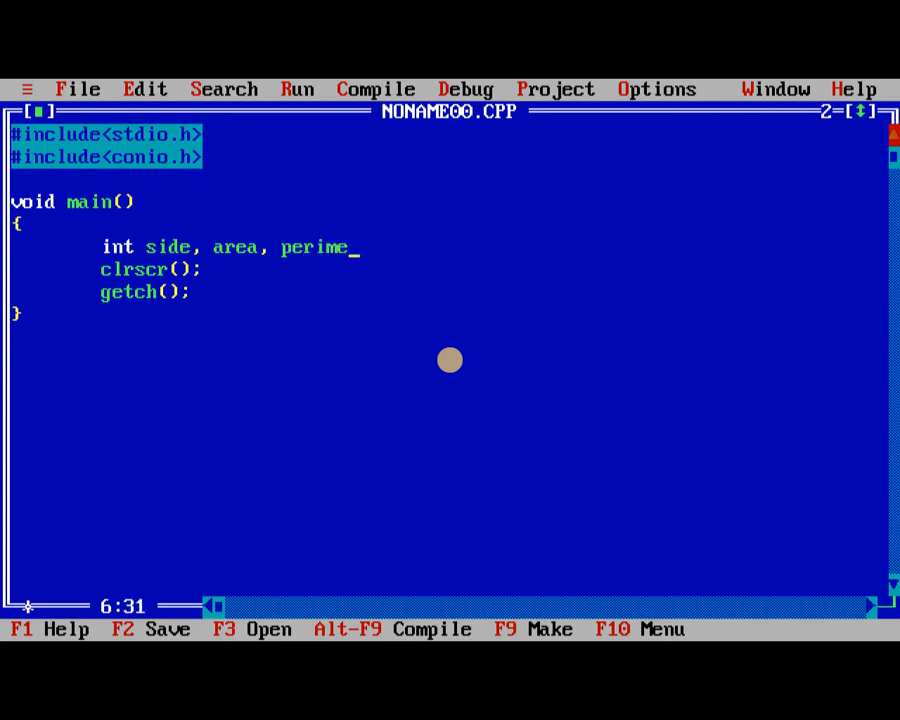
pyautogui.write('ter;')
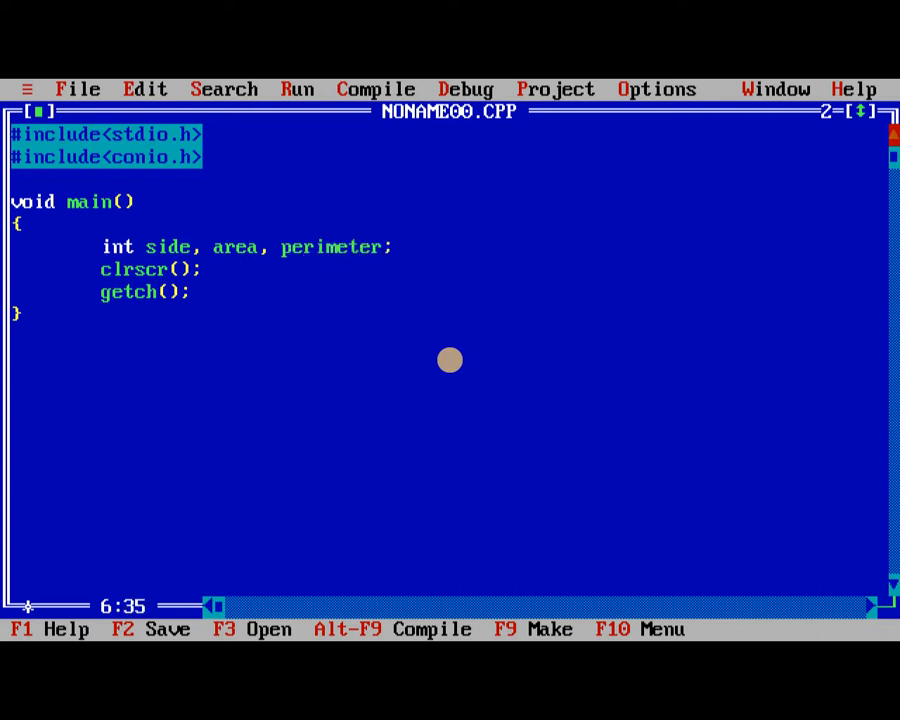
pyautogui.press('Enter')
pyautogui.write('pri')
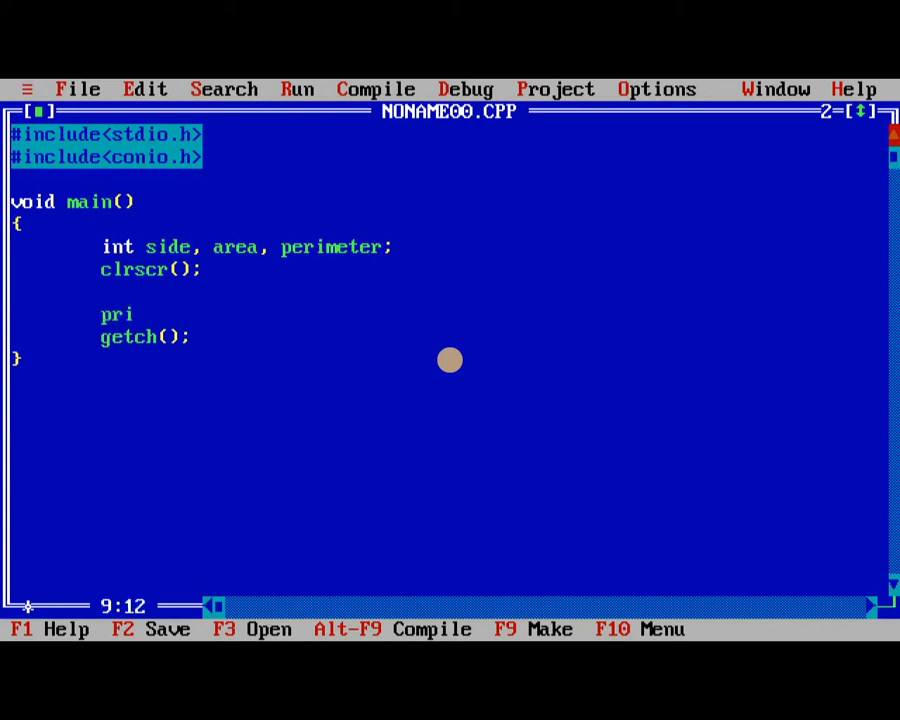
# Write printf("Enter side value : "); to prompt for the side.
pyautogui.write('nf()')
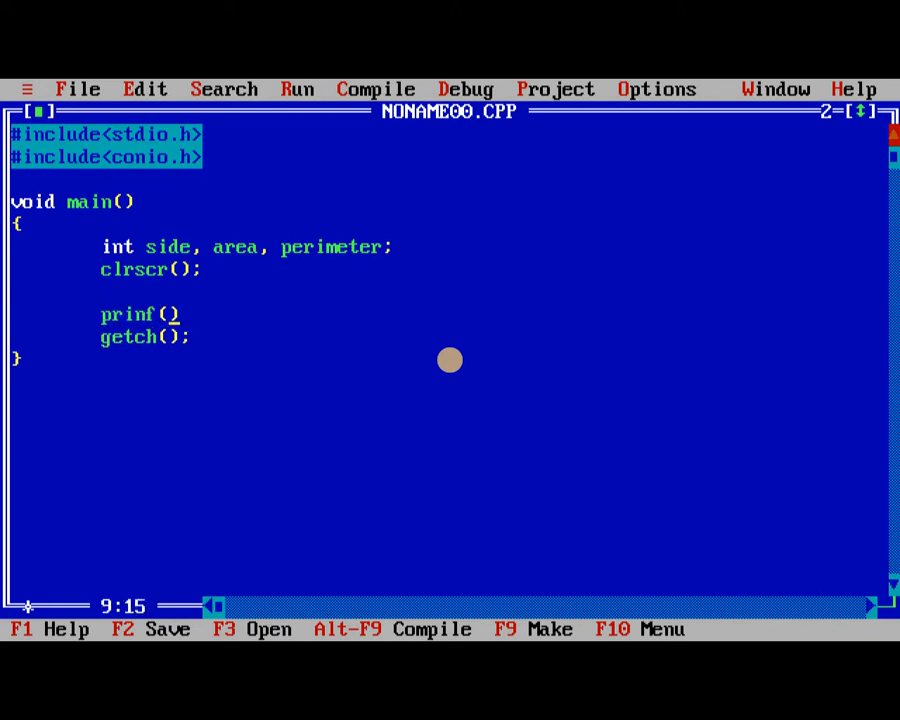
pyautogui.write('t')
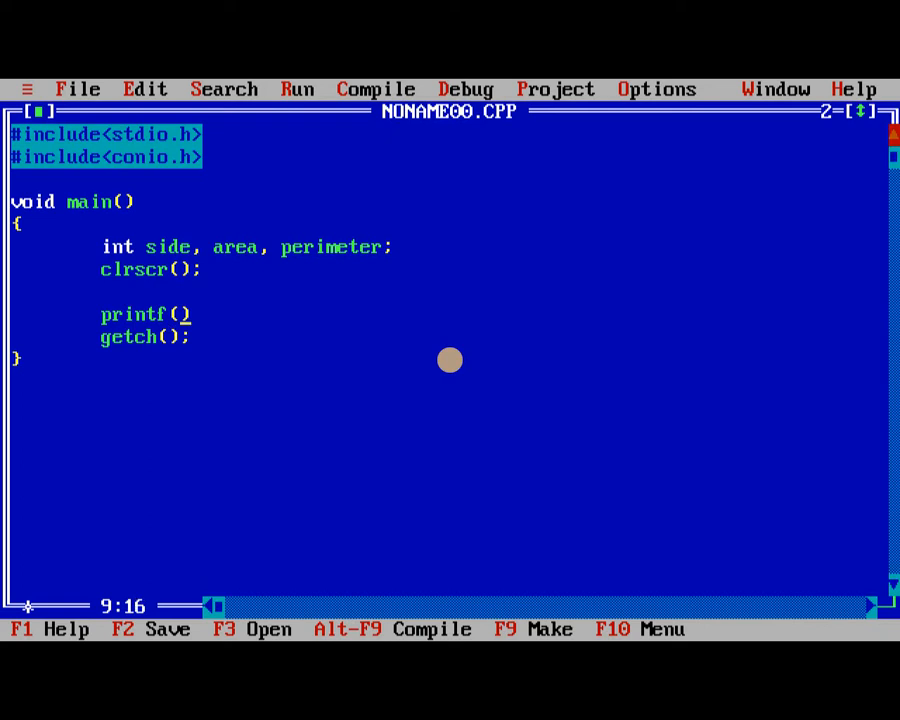
pyautogui.write('""')
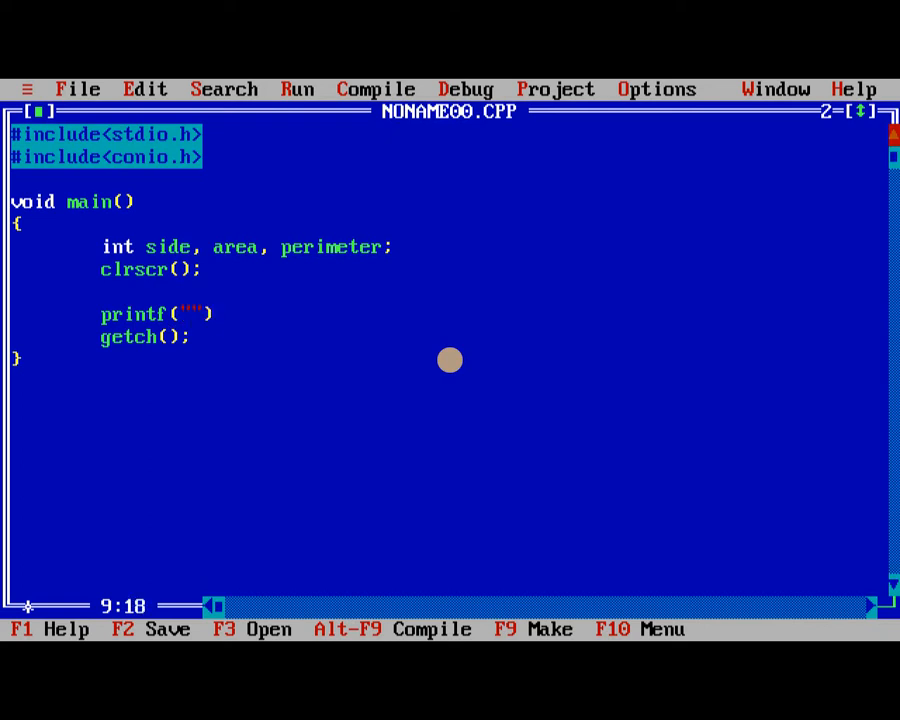
pyautogui.write(';')
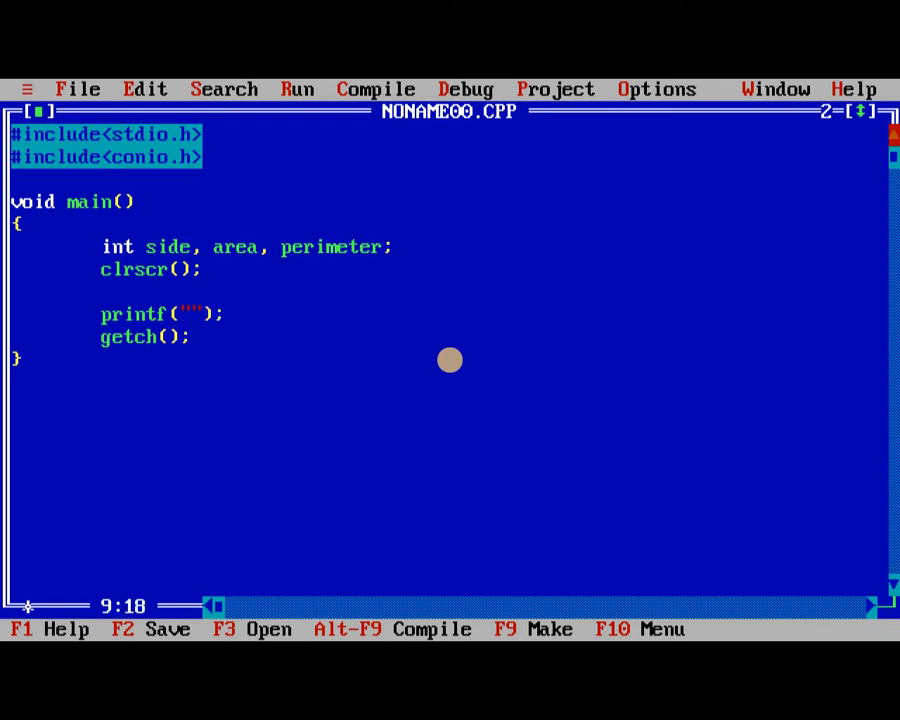
pyautogui.write('Enter')
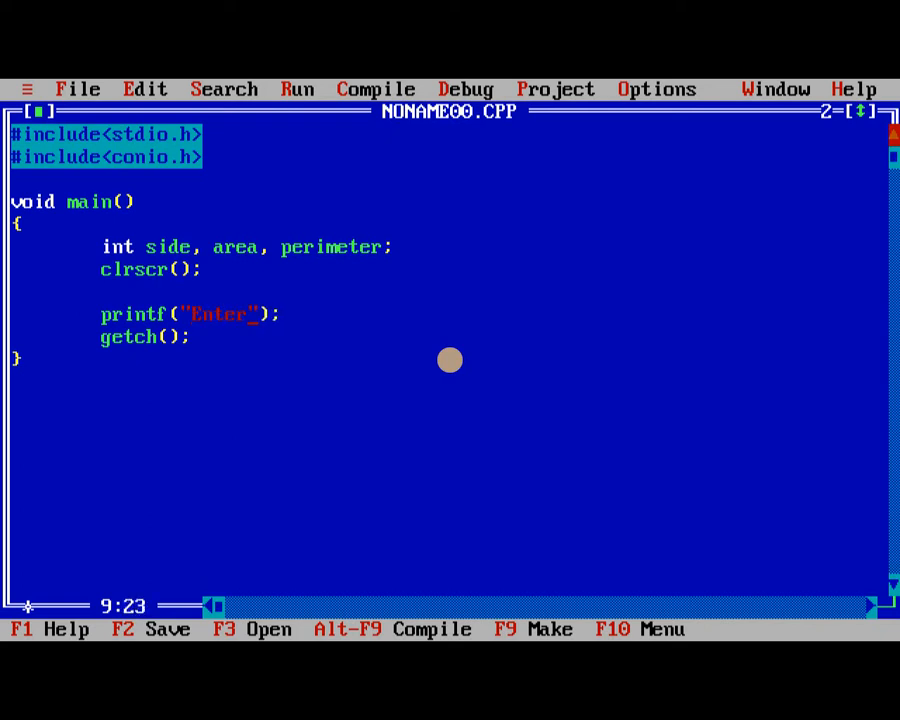
pyautogui.write('side')
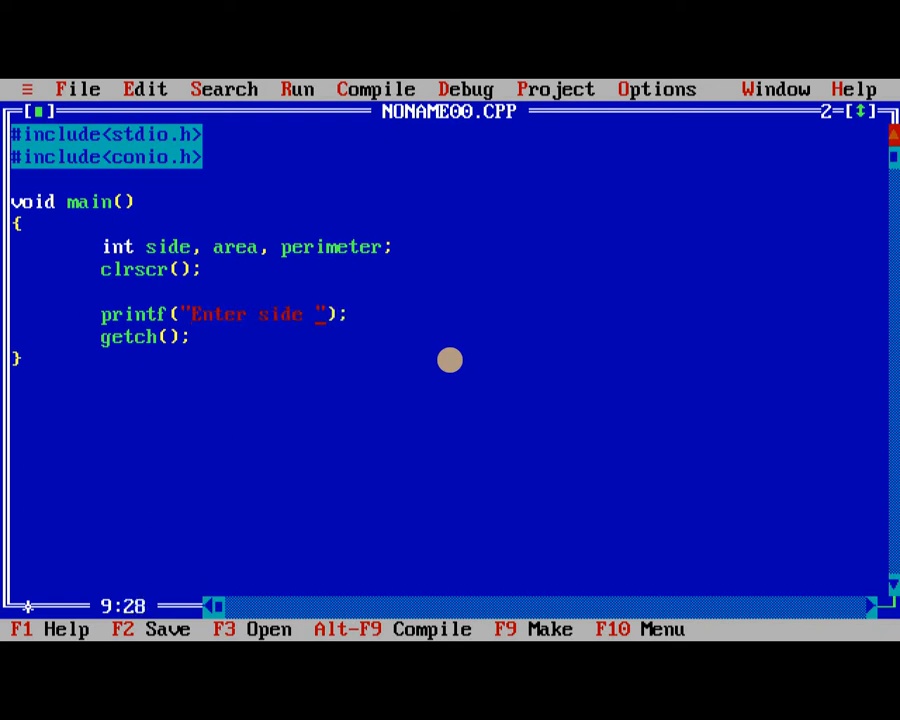
pyautogui.write('value :')
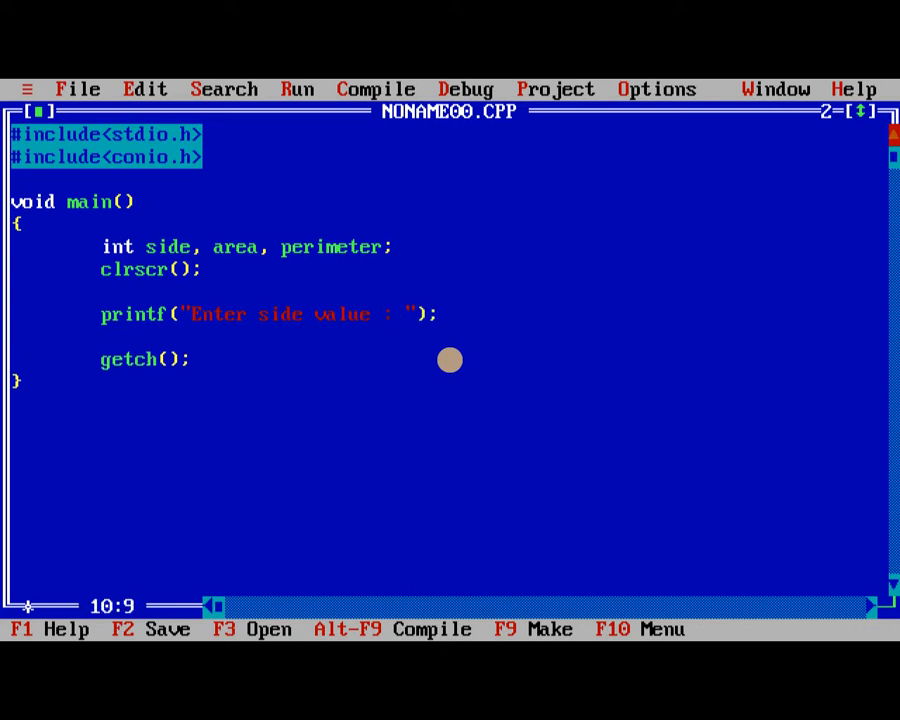
# Read the entered integer with scanf("%d",&side);.
pyautogui.write('scanf()')
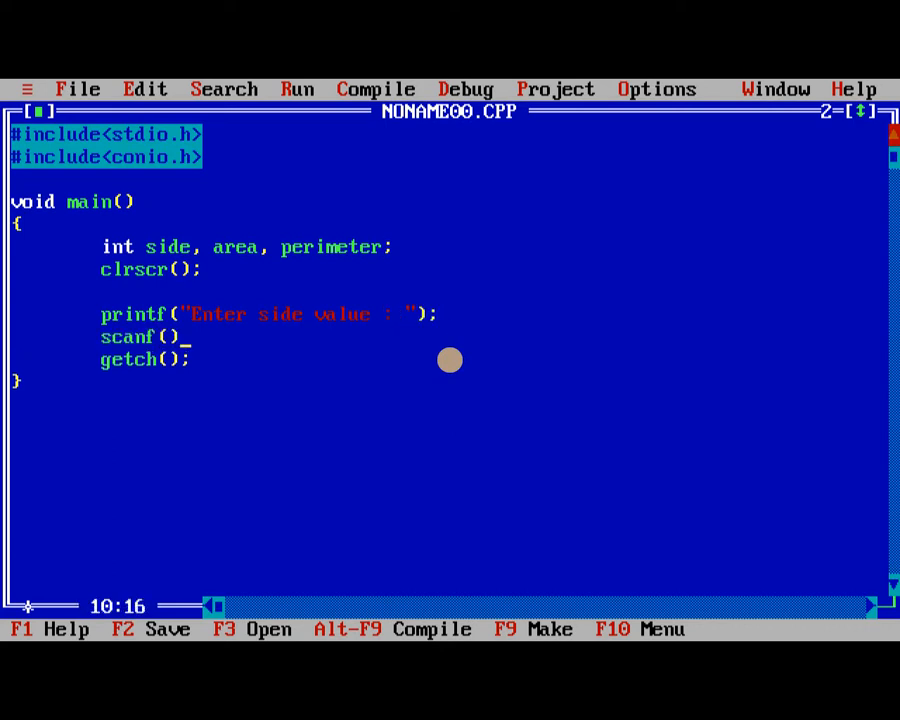
pyautogui.write('""')
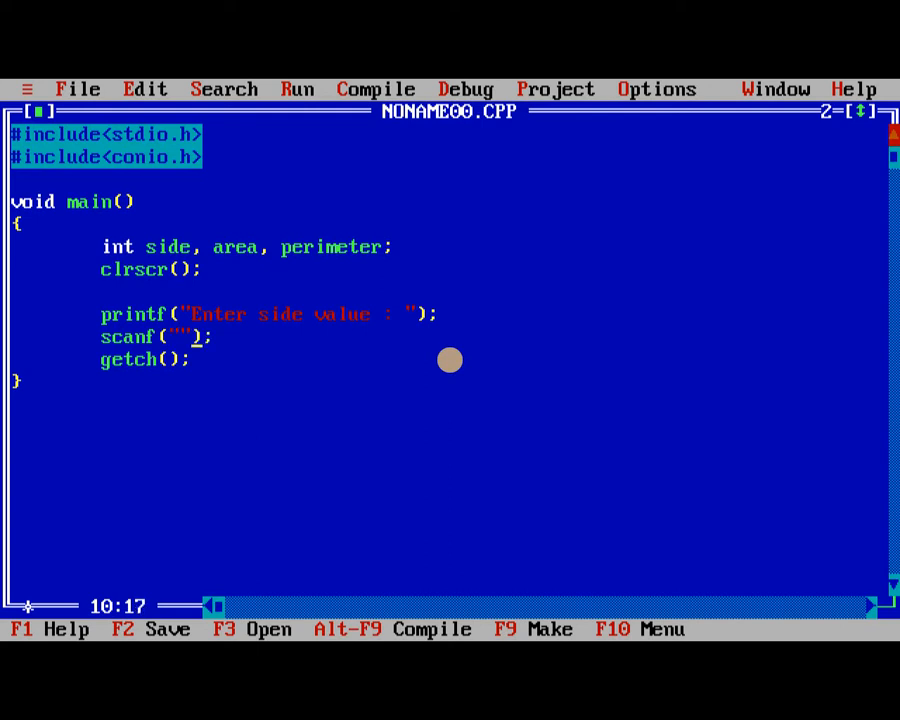
pyautogui.write('%d')
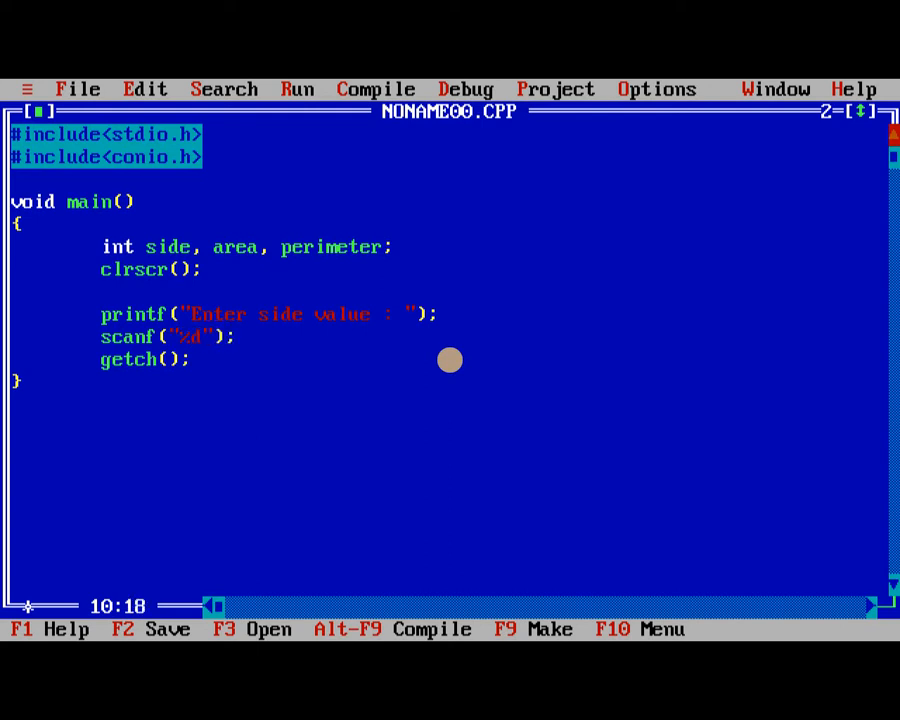
pyautogui.write(',')
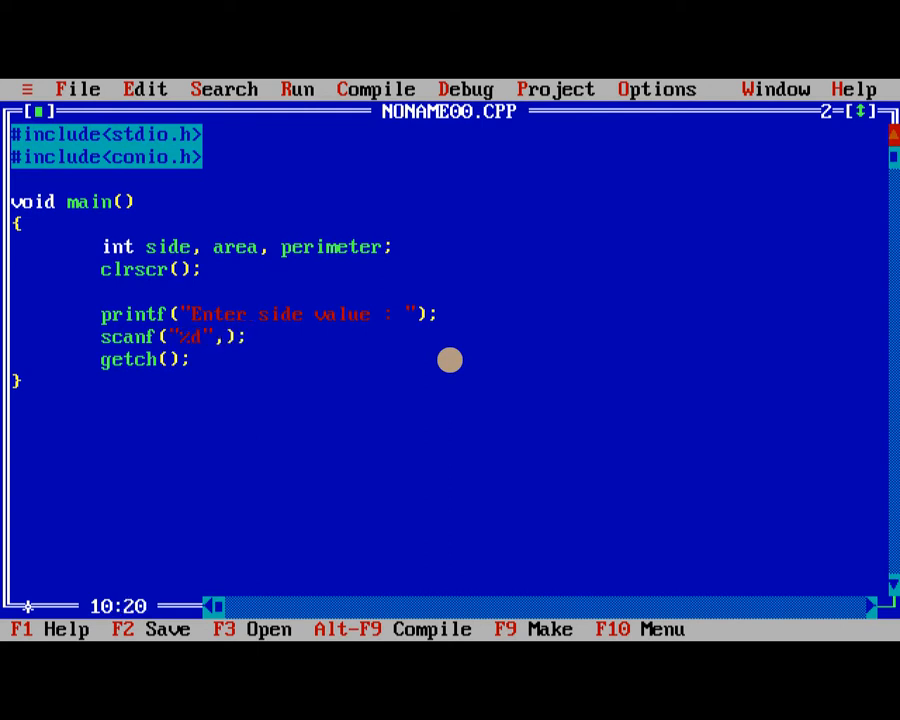
pyautogui.write('&side')
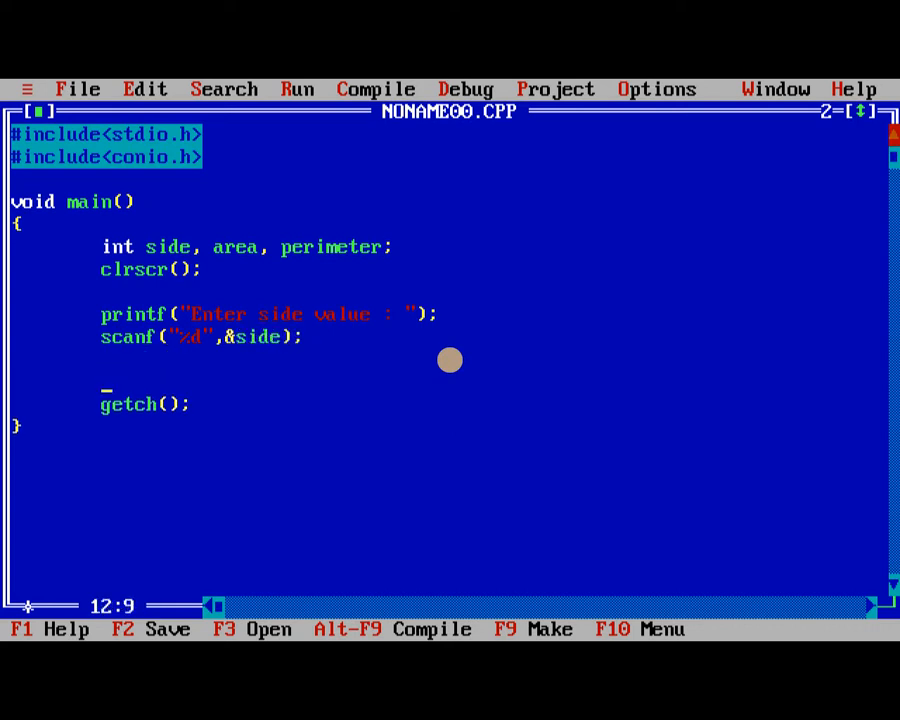
# Compute area = side * side; and perimeter = 4 * side; after the scanf.
pyautogui.write('area')
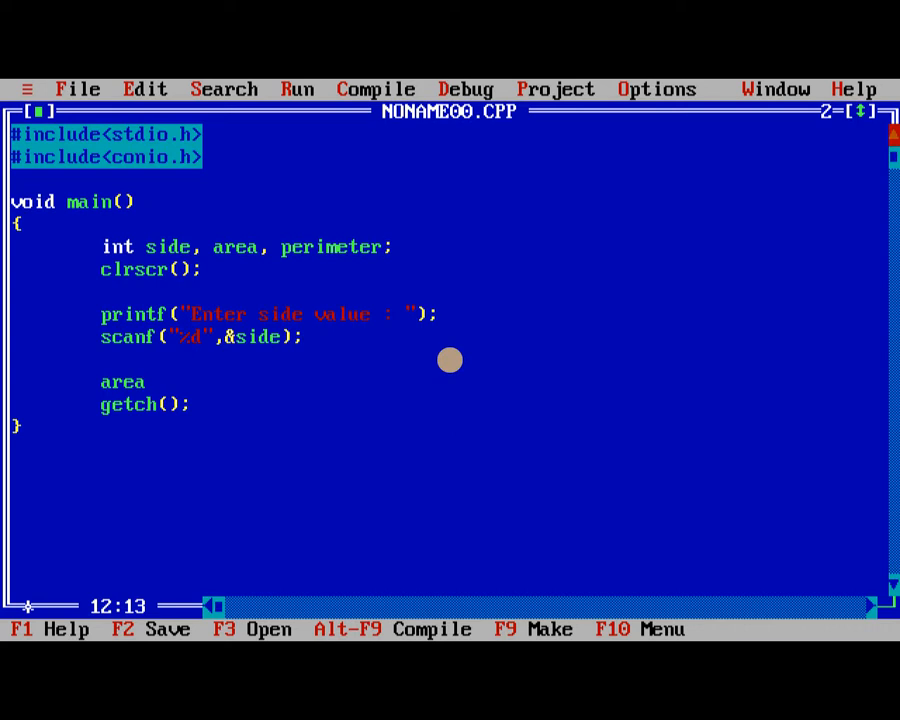
pyautogui.write('=')
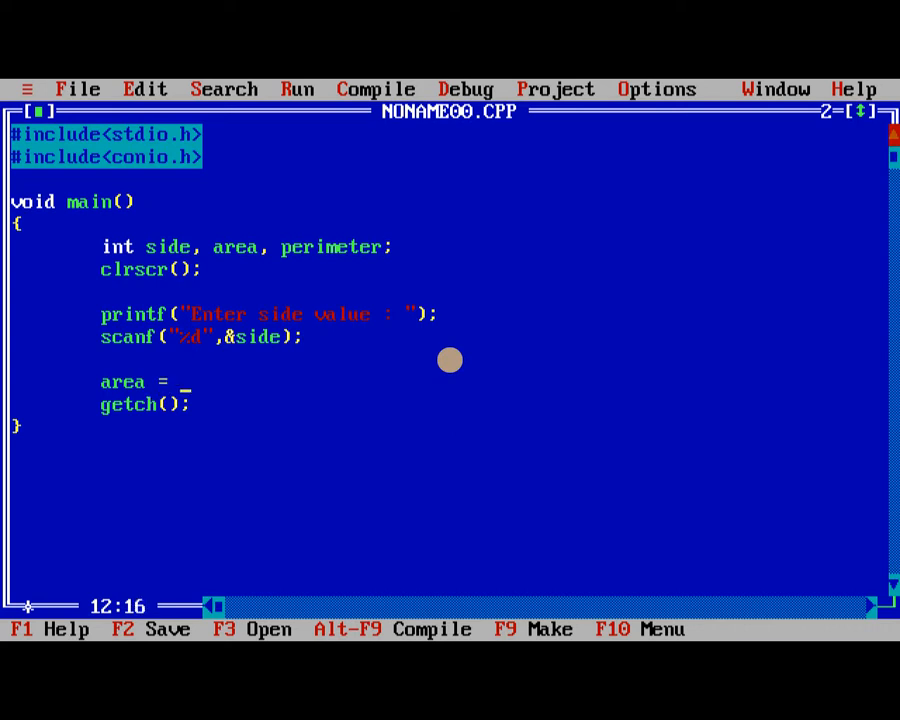
pyautogui.write('side')
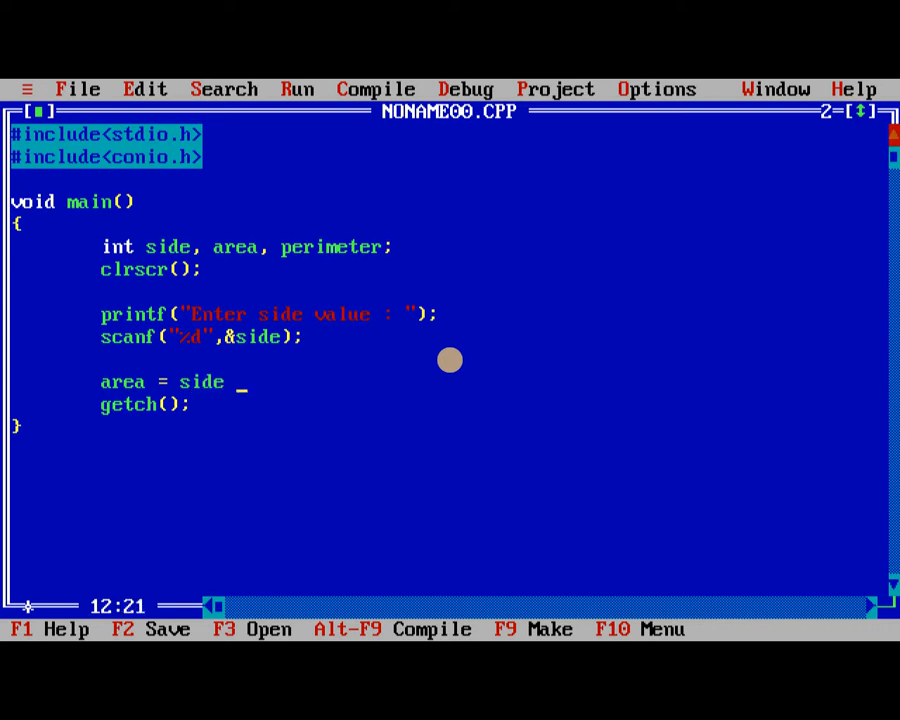
pyautogui.write('* side;')
pyautogui.write('pe')
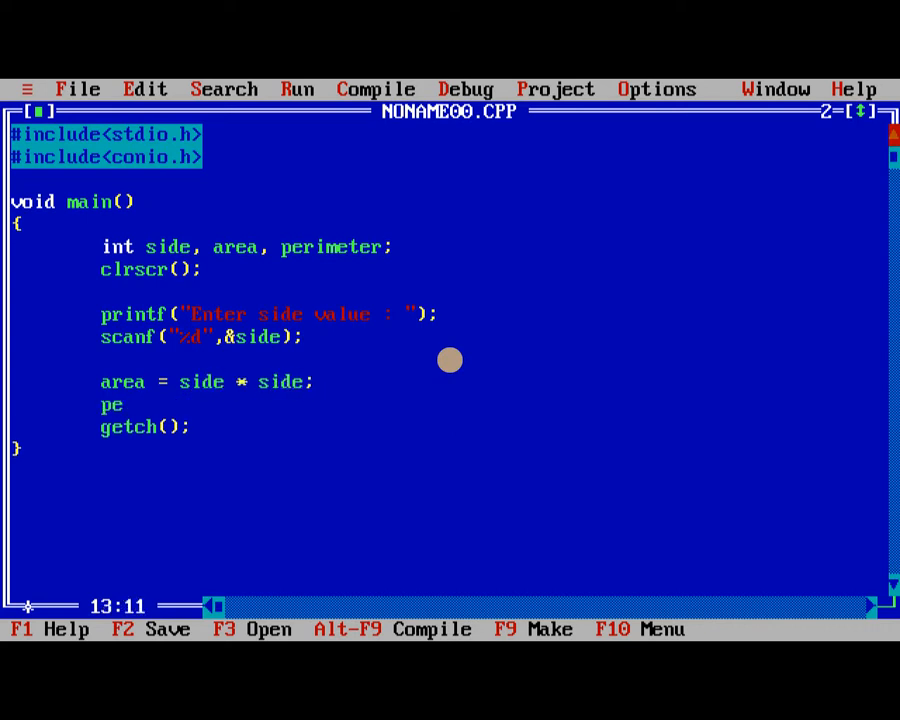
pyautogui.write('rimeter')
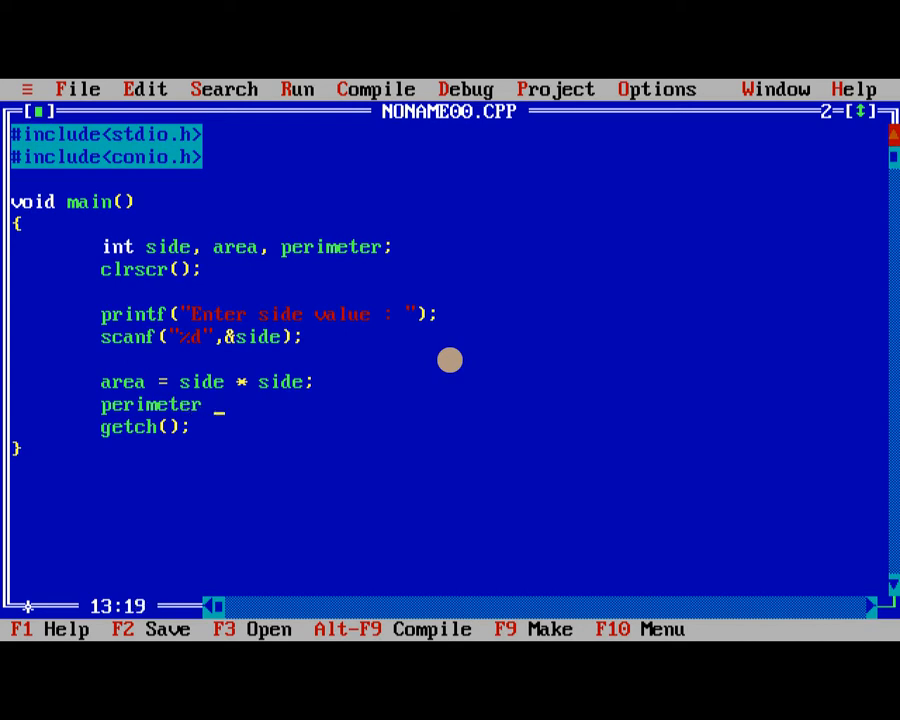
pyautogui.write('= 4 * side;')
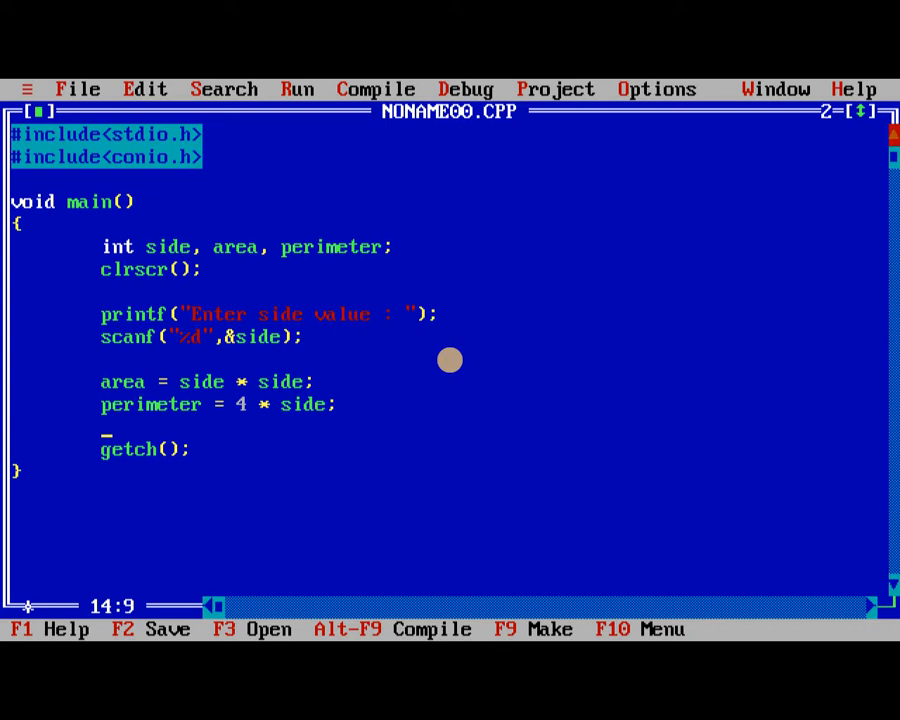
pyautogui.write('prinf')
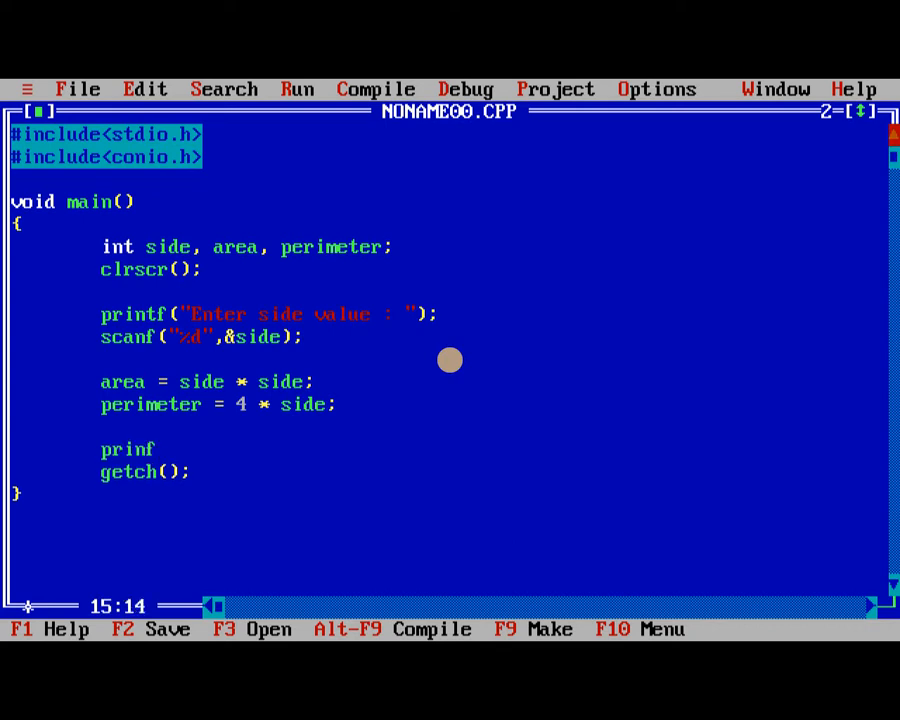
# Write printf("The area of square : %d",area); to output the area.
pyautogui.write('tf();')
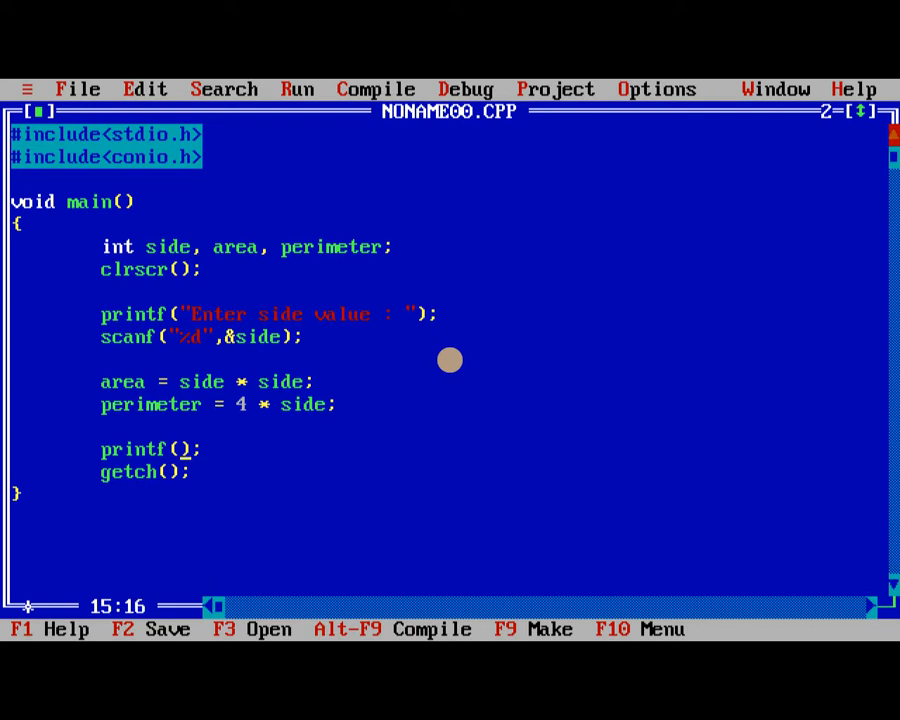
pyautogui.write('""')
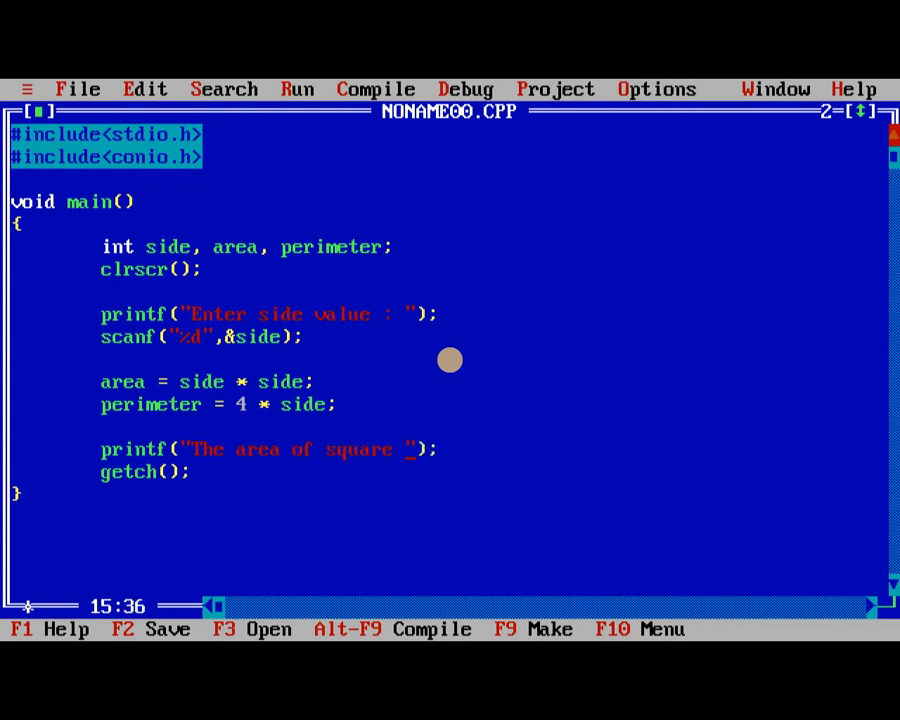
pyautogui.write(': %d')
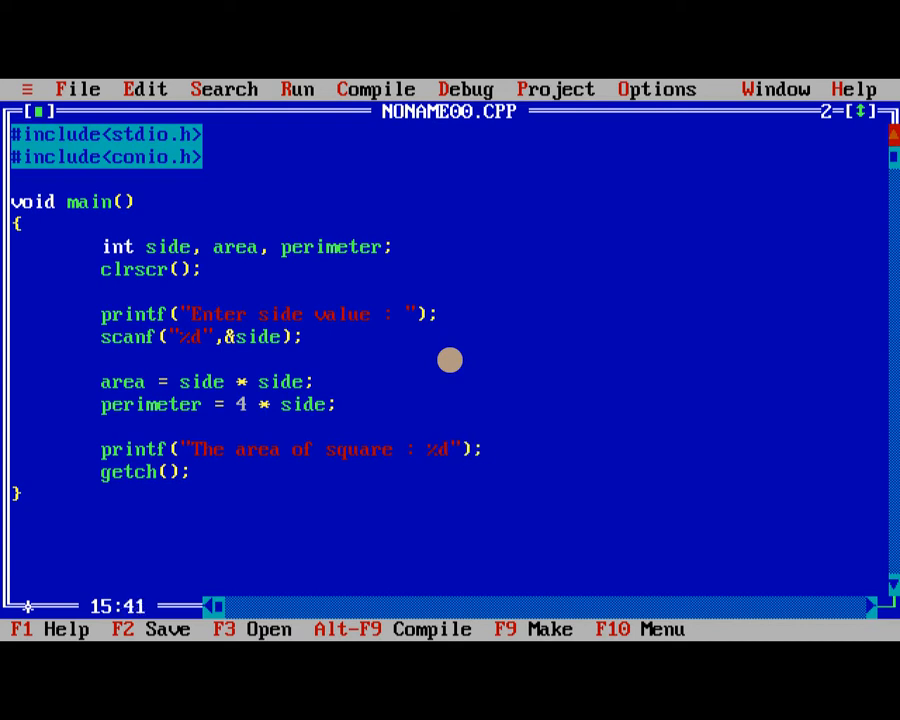
pyautogui.write(',area')
pyautogui.write('pri')
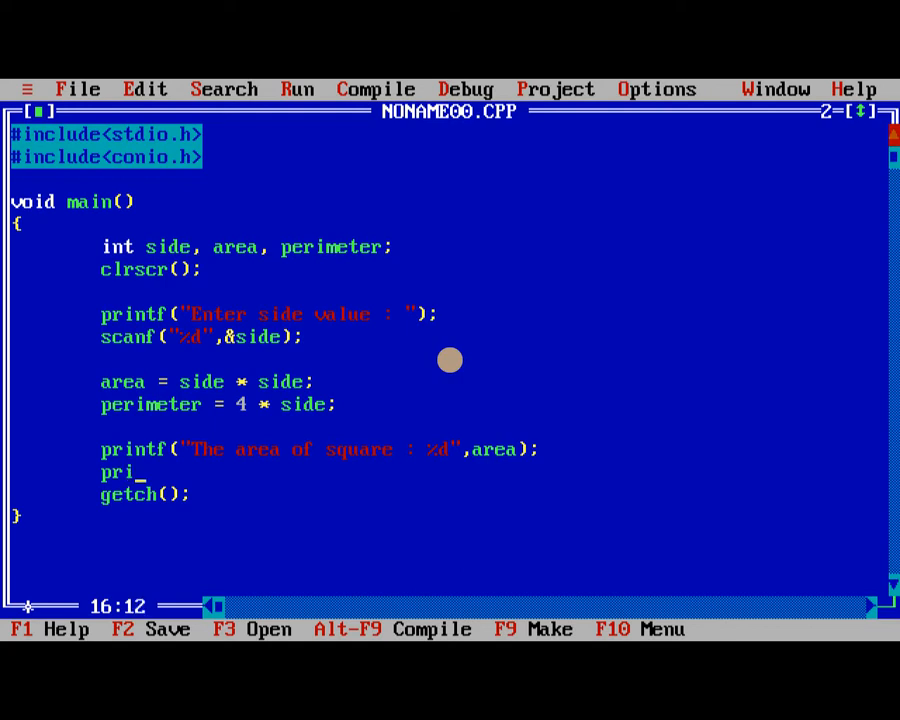
# Write a second printf for "The Perimeter of square : %d" with perimeter.
pyautogui.write('ntf()')
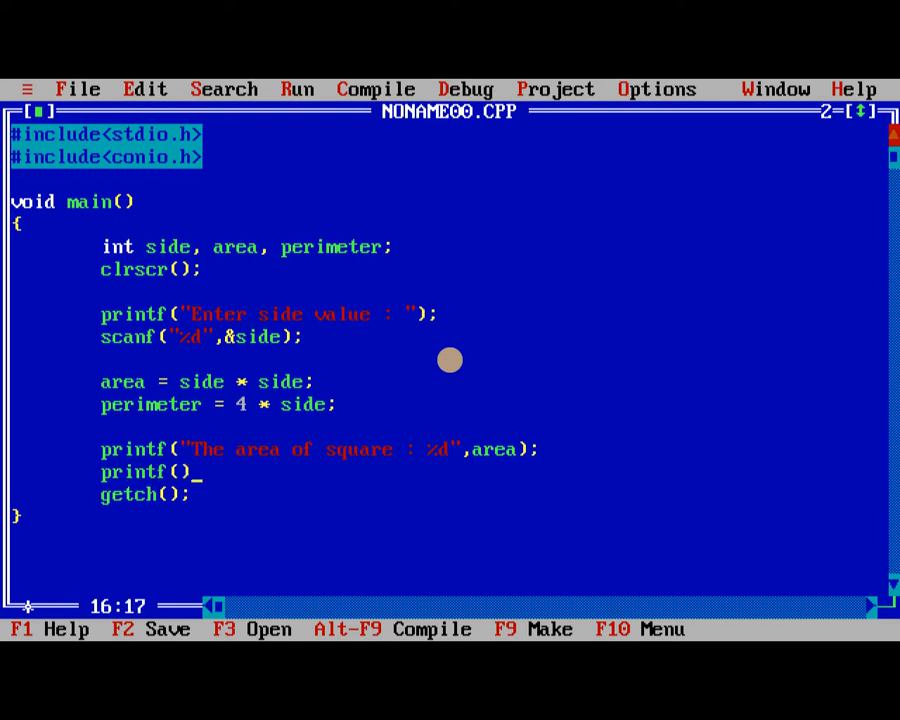
pyautogui.write('""')
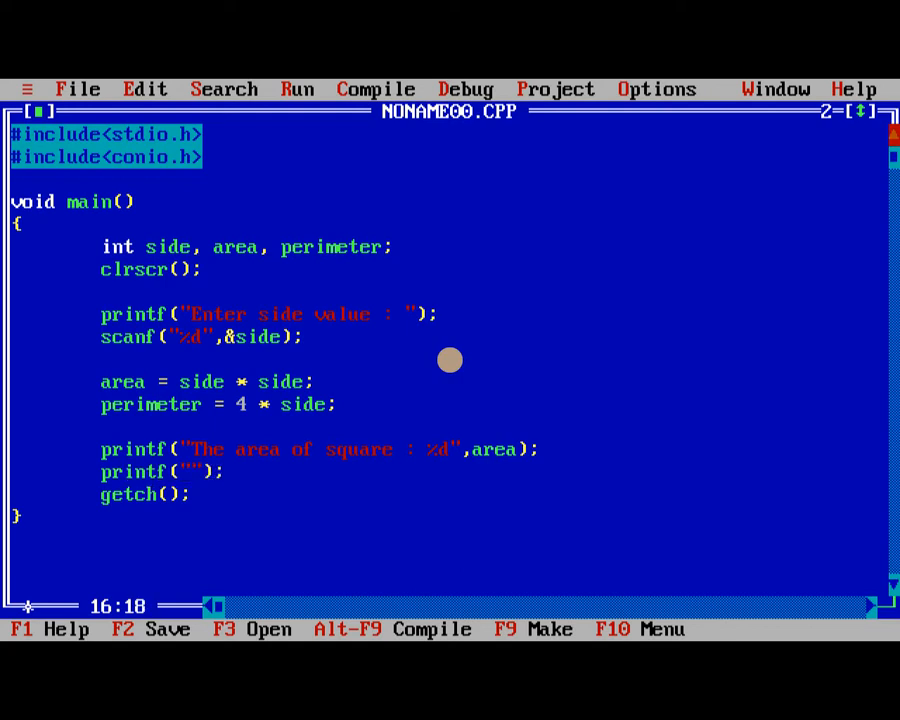
pyautogui.write('The')
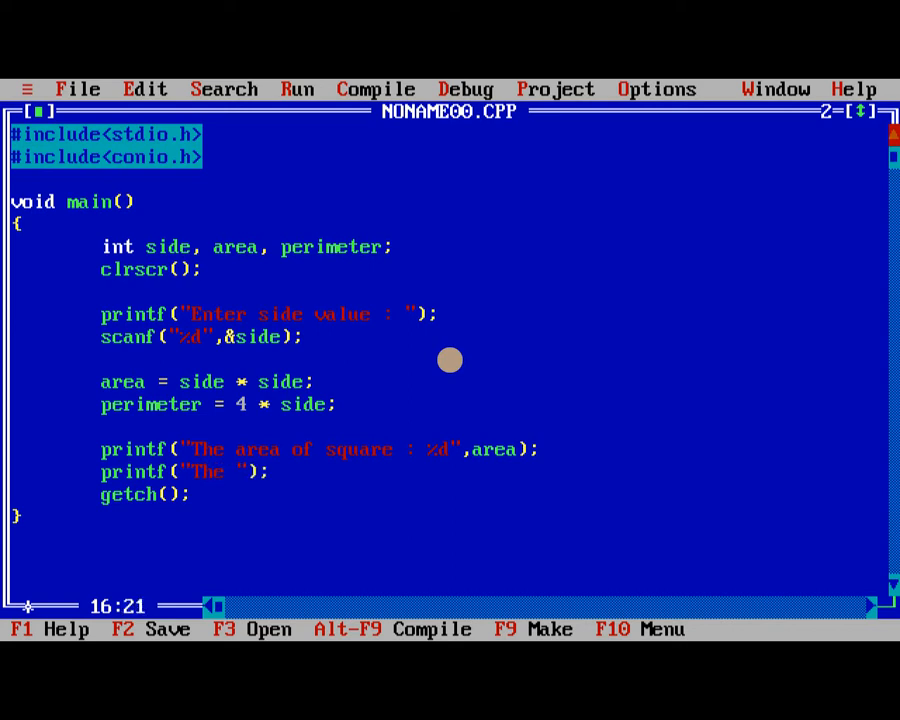
pyautogui.write('Perimeter of s')
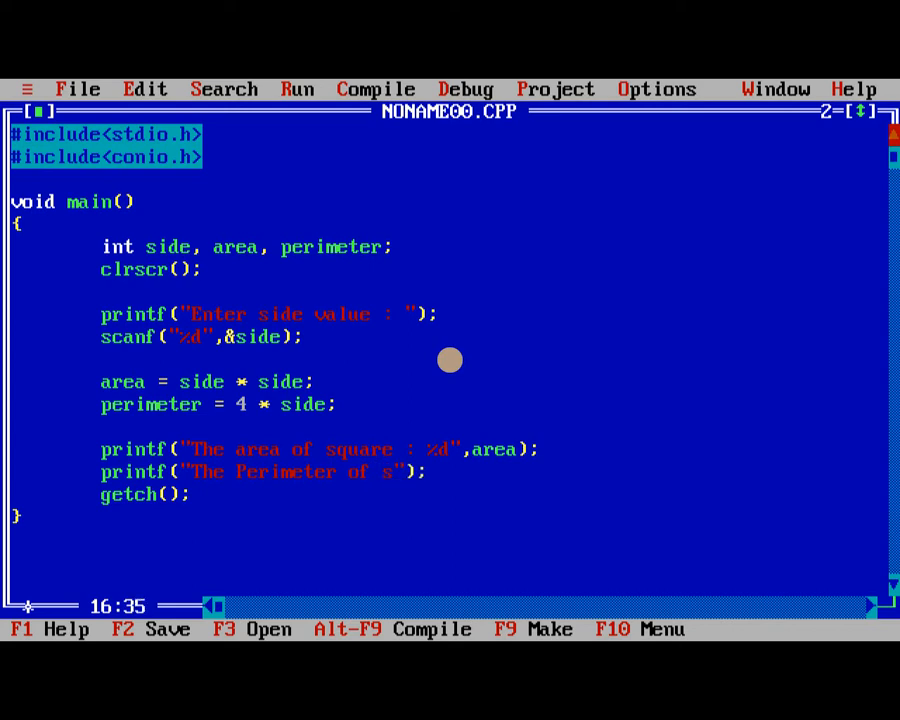
pyautogui.write('quare')
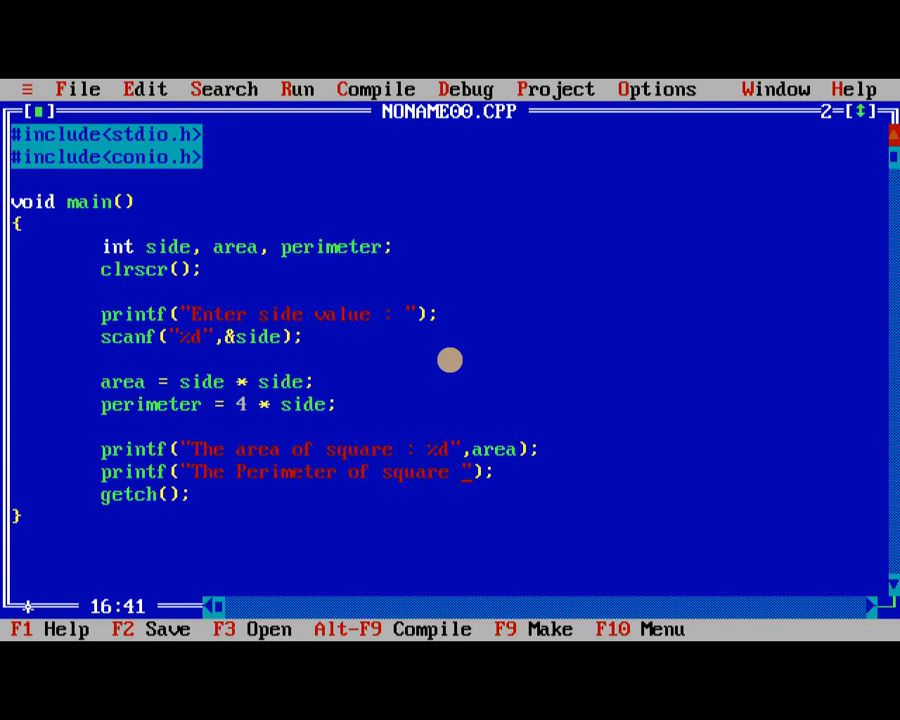
pyautogui.write(': %d')
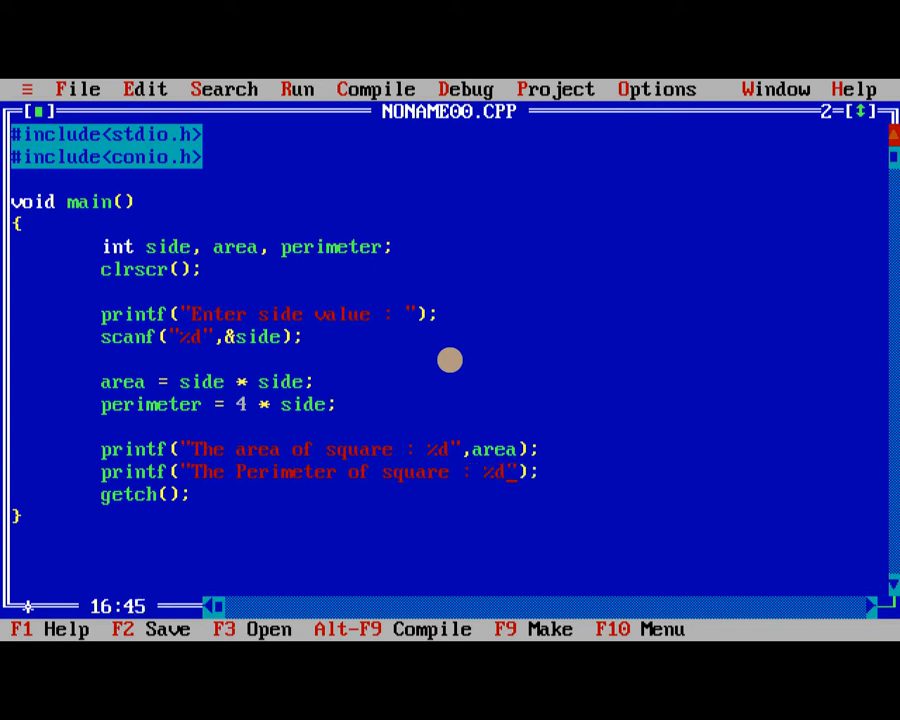
pyautogui.write('per')
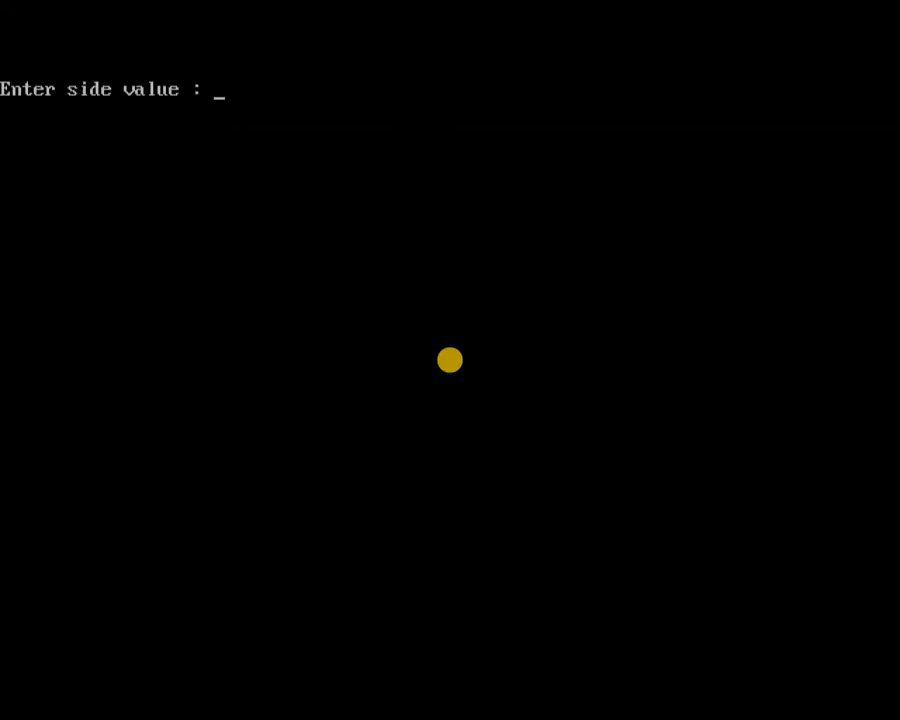
# Enter 4 as the side value in the running program.
pyautogui.write('4')
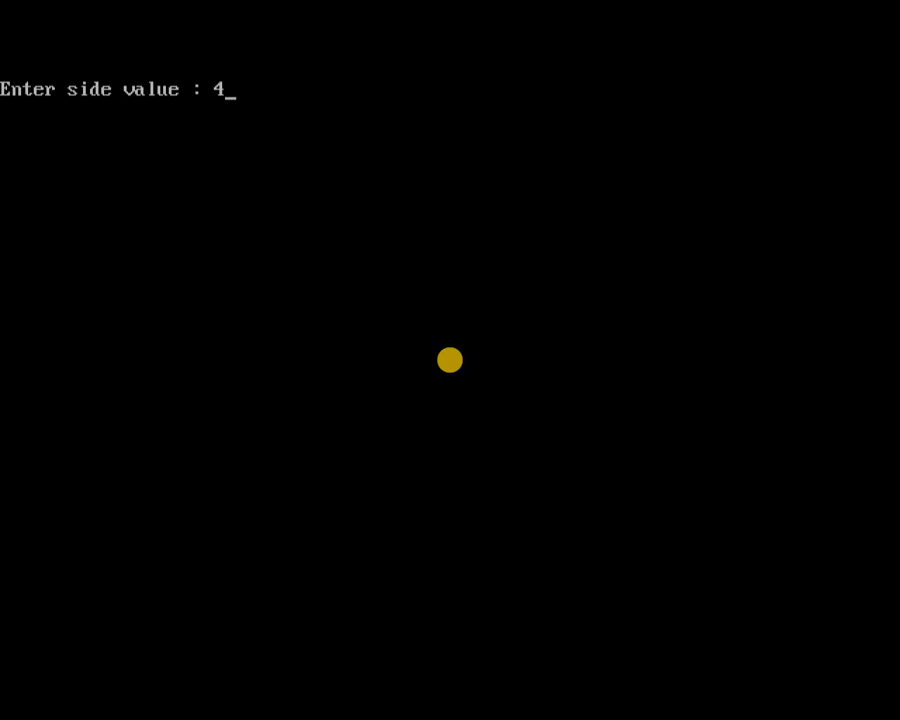
pyautogui.press('enter')
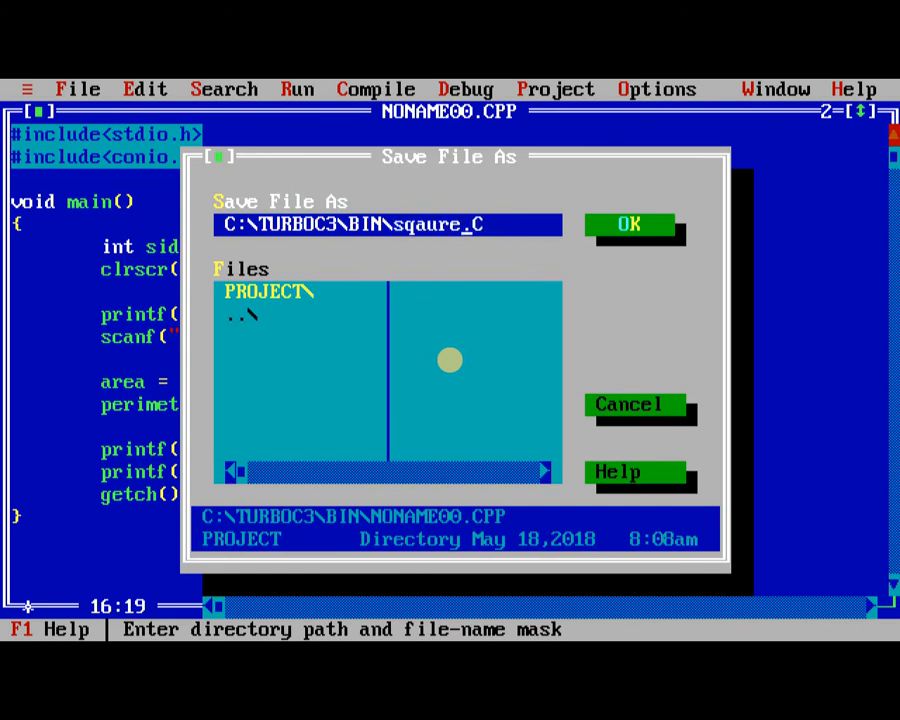
# Save the program as C:\TURBOC3\BIN\sqaure.C.
pyautogui.click(628, 224)
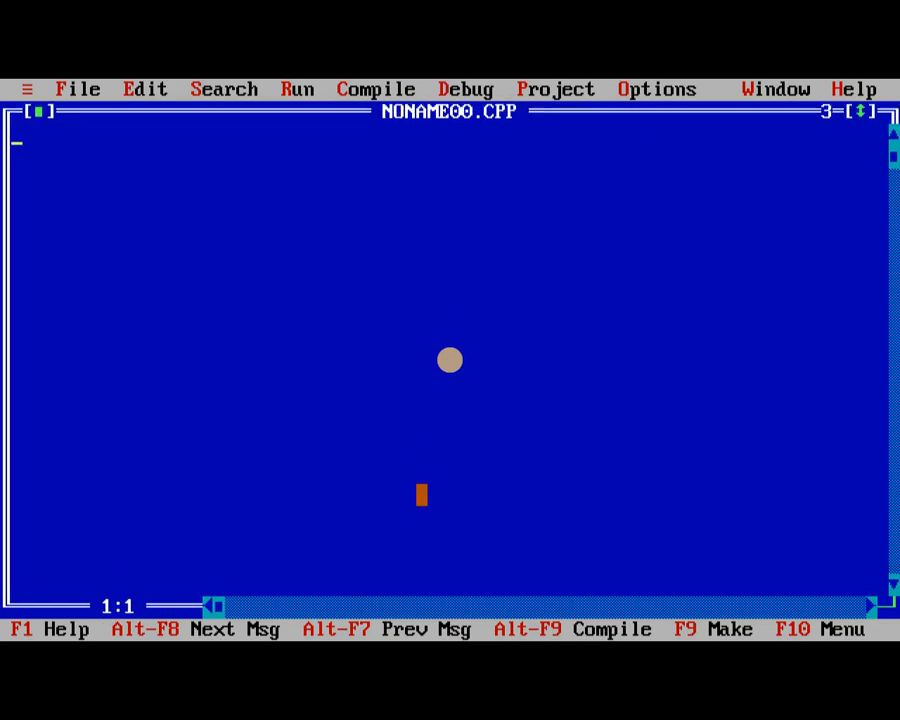
# Add #include<stdio.h> and #include<conio.h> to the new file.
pyautogui.write('#includ')
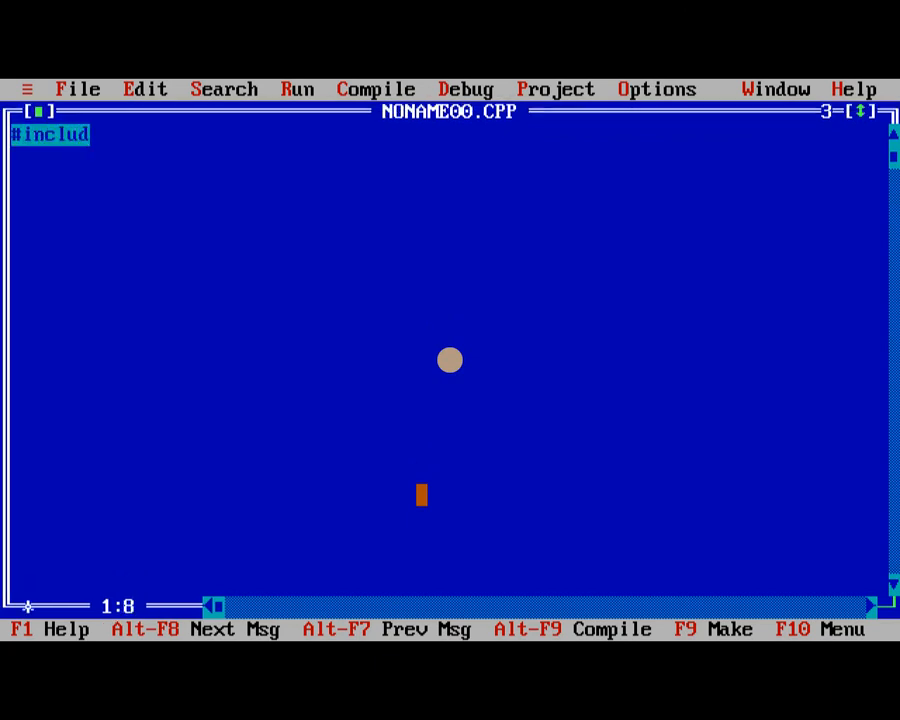
pyautogui.write('e<s>')
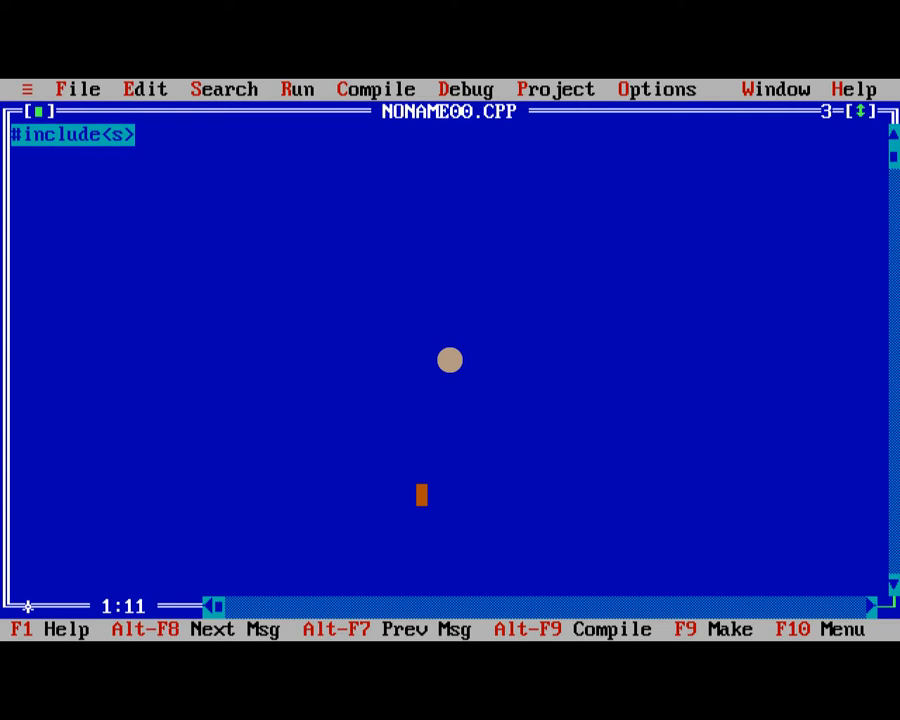
pyautogui.write('tdio.h')
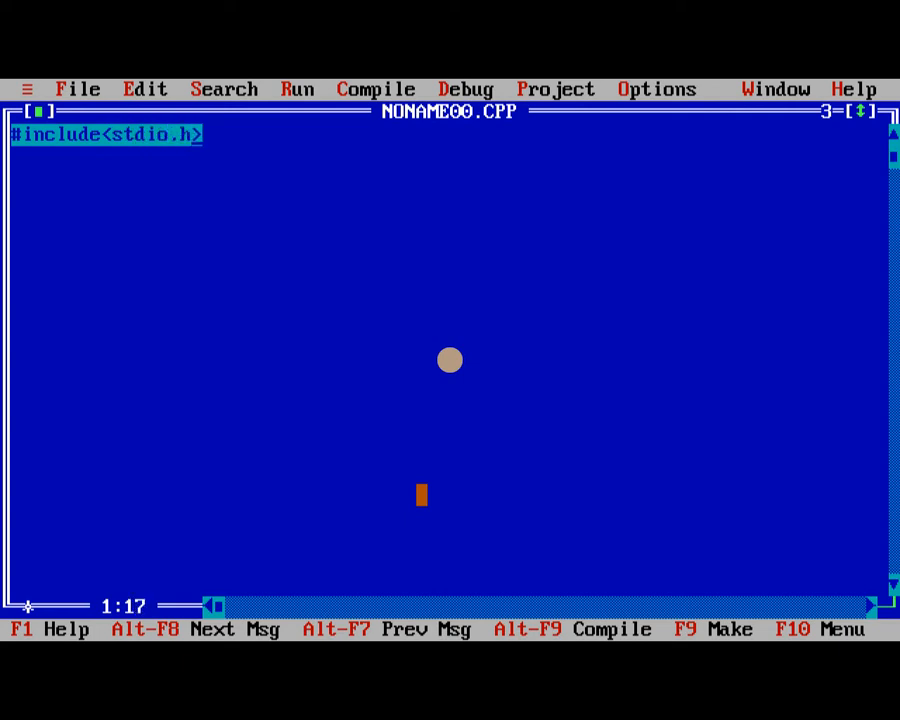
pyautogui.write('#in')
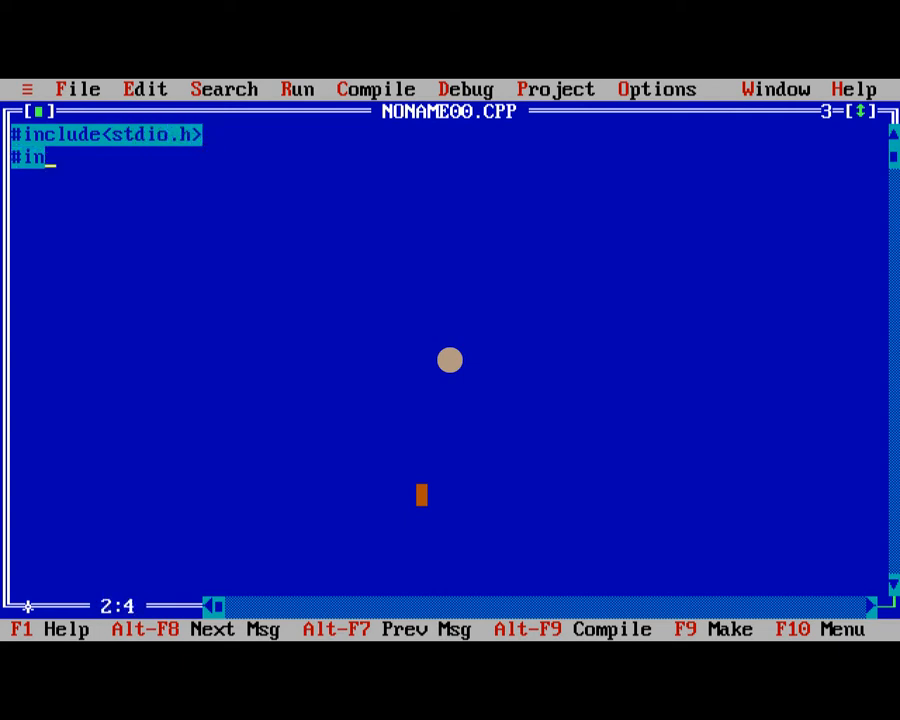
pyautogui.write('clude<>')
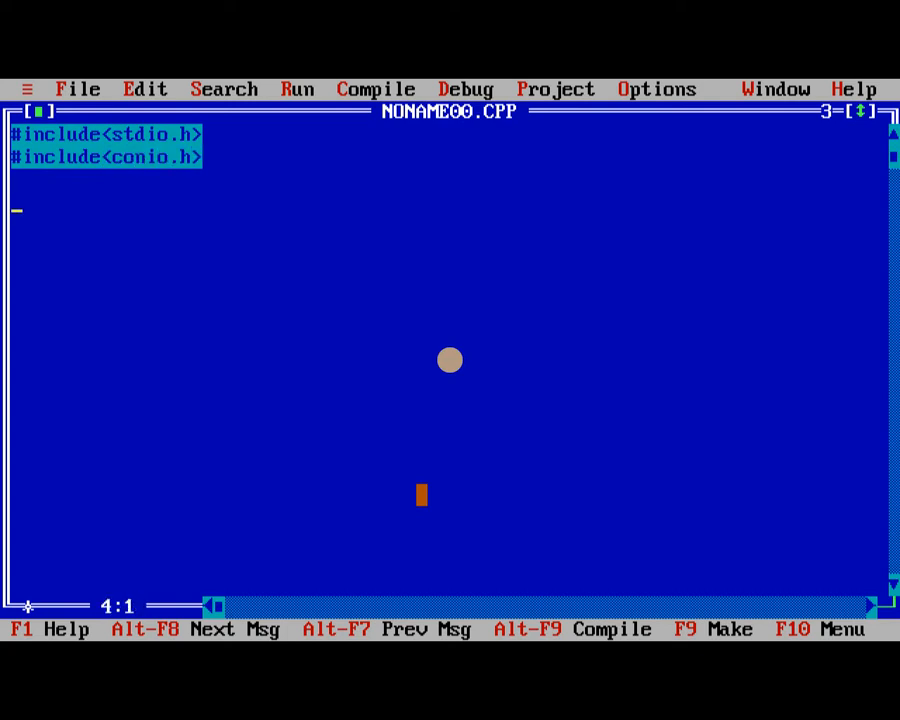
# Write void main() with clrscr(); and getch(); inside.
pyautogui.write('void')
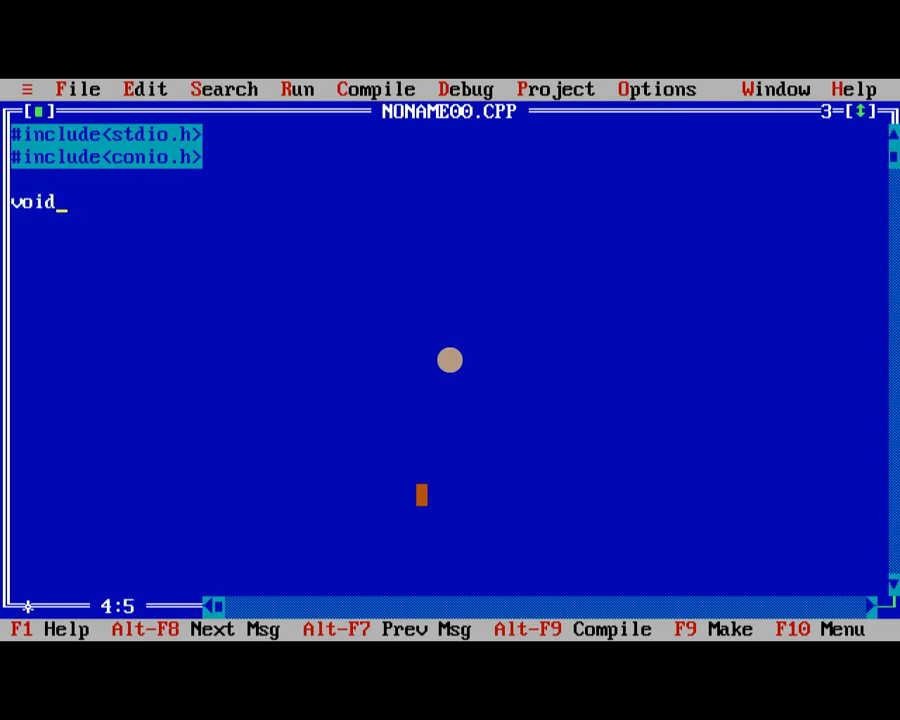
pyautogui.write('main()')
pyautogui.write('{')
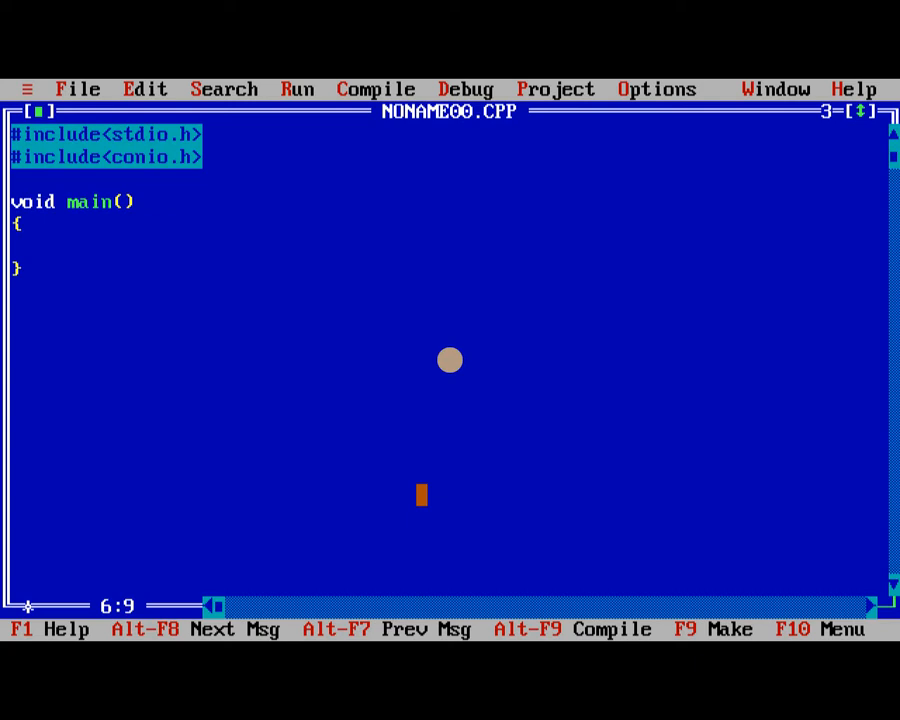
pyautogui.write('clrscr();')
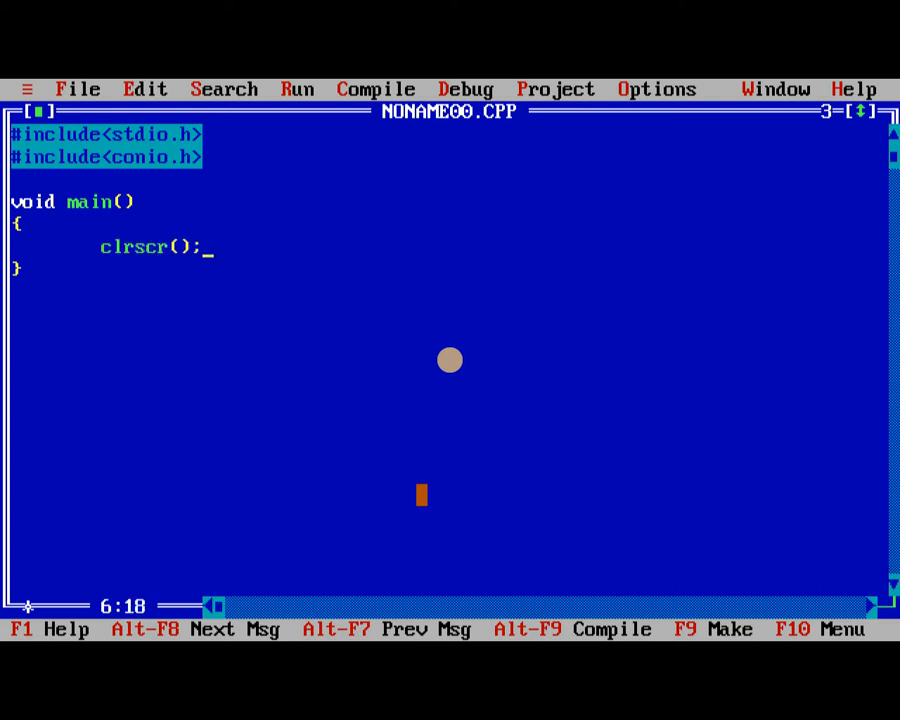
pyautogui.write('ge')
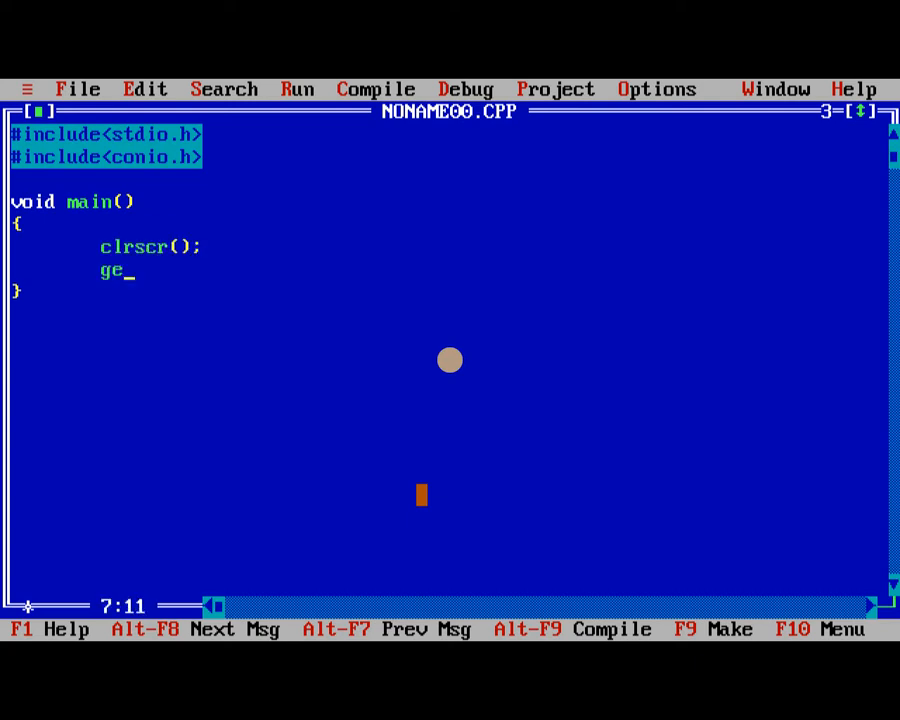
pyautogui.write('tch();')
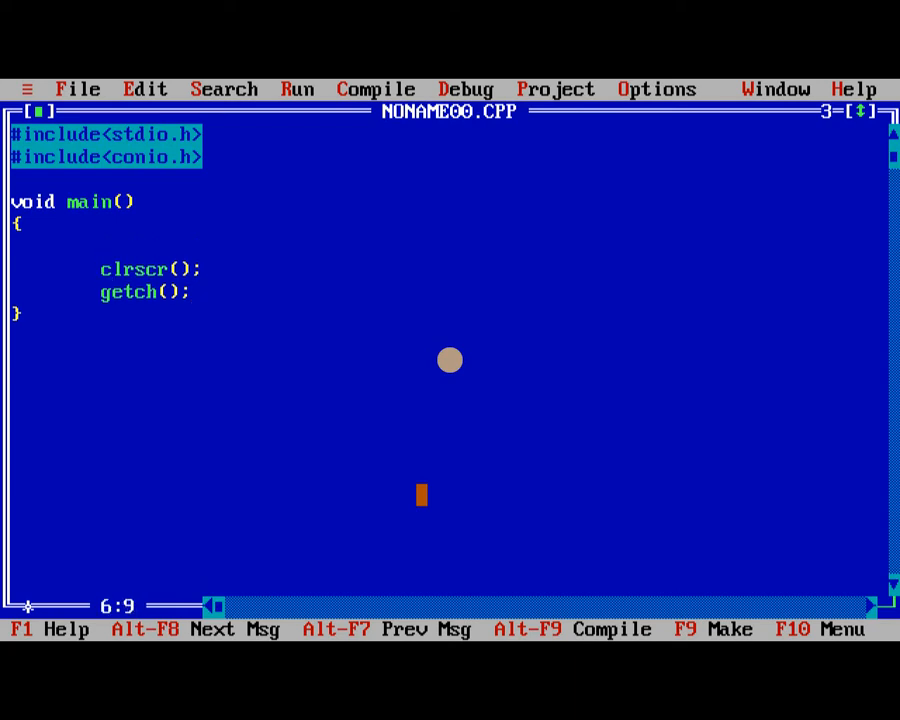
# Declare int len, bre, area, perimeter; inside main.
pyautogui.write('int a,b,')
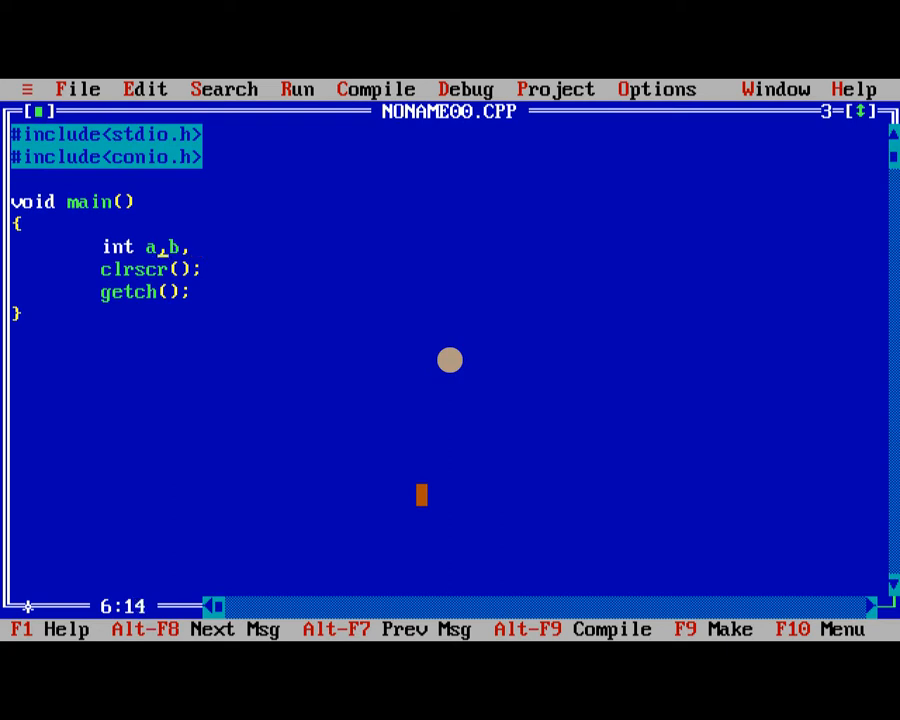
pyautogui.write('en')
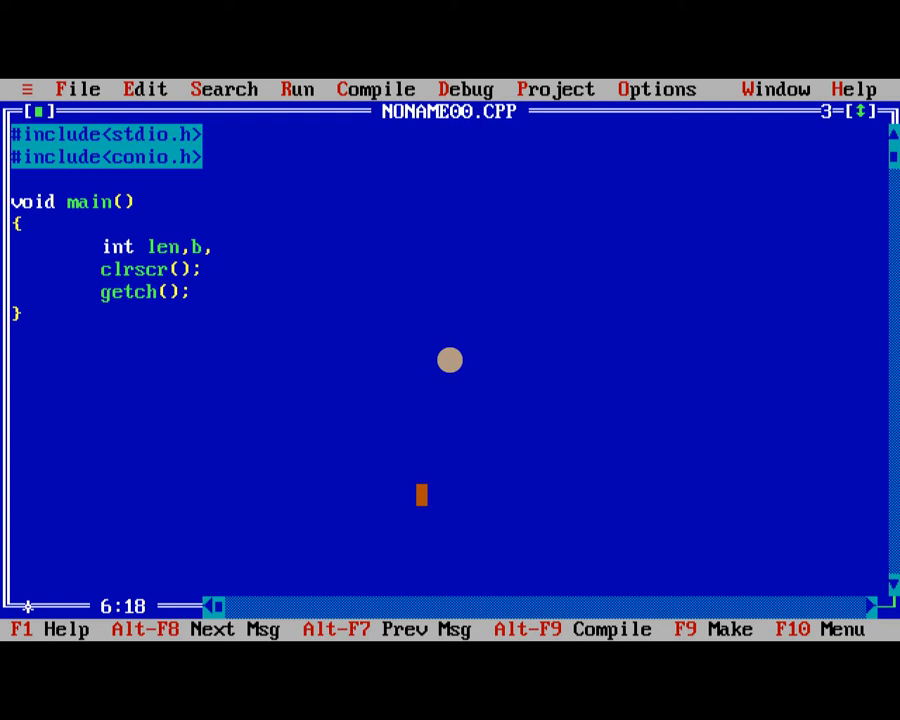
pyautogui.write('re')
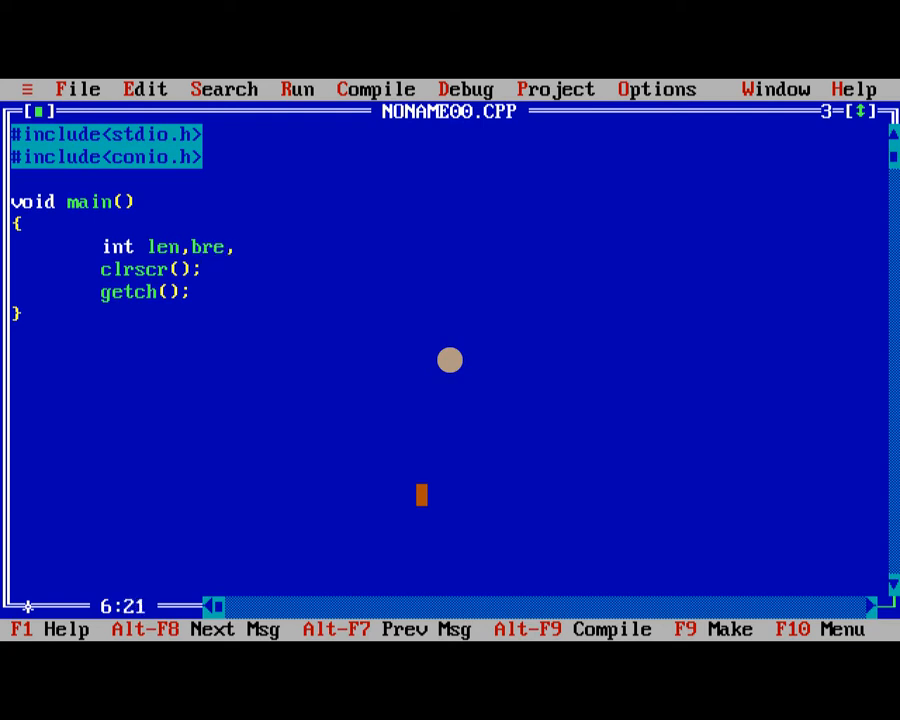
pyautogui.write('_')
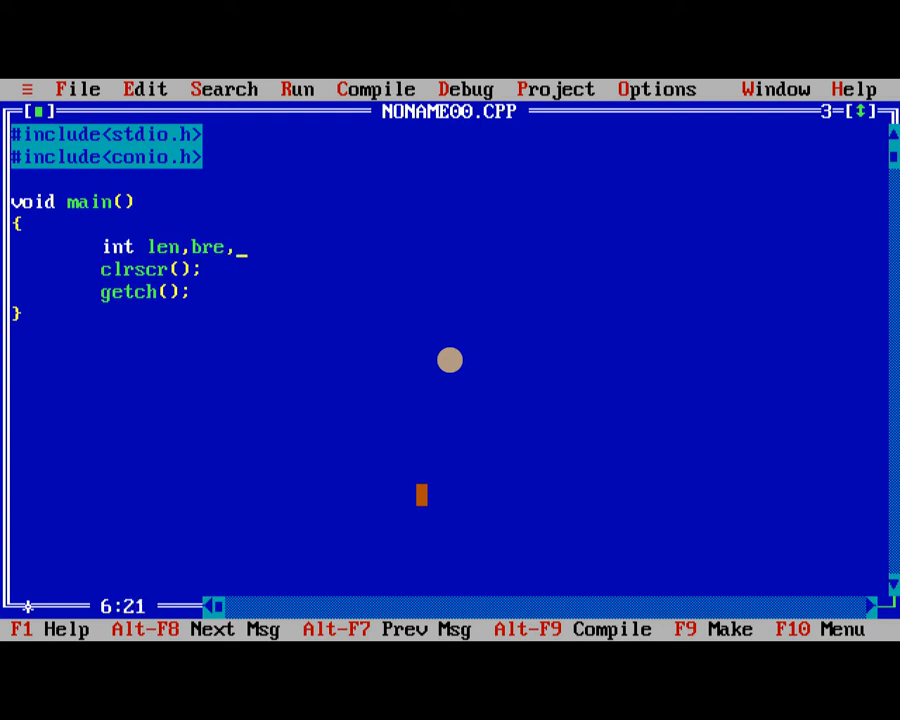
pyautogui.write('area')
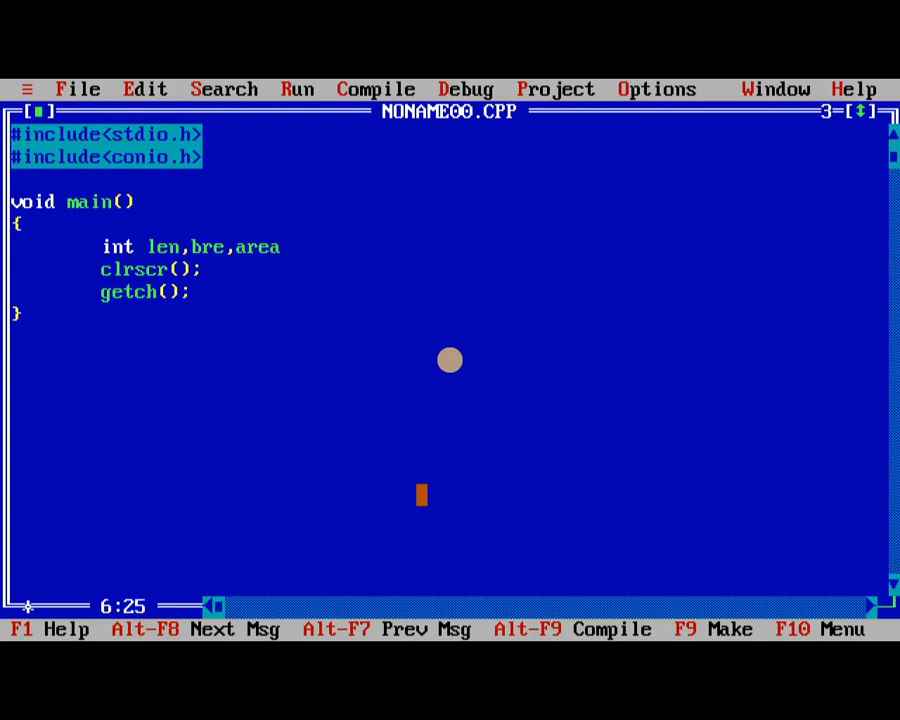
pyautogui.write(',peri')
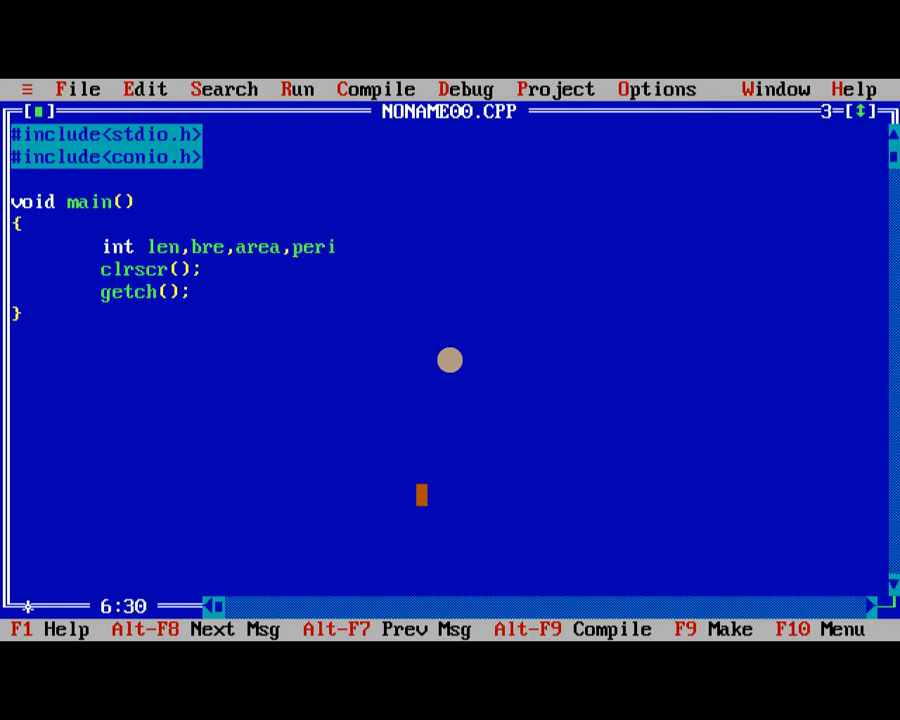
pyautogui.write('meter;')
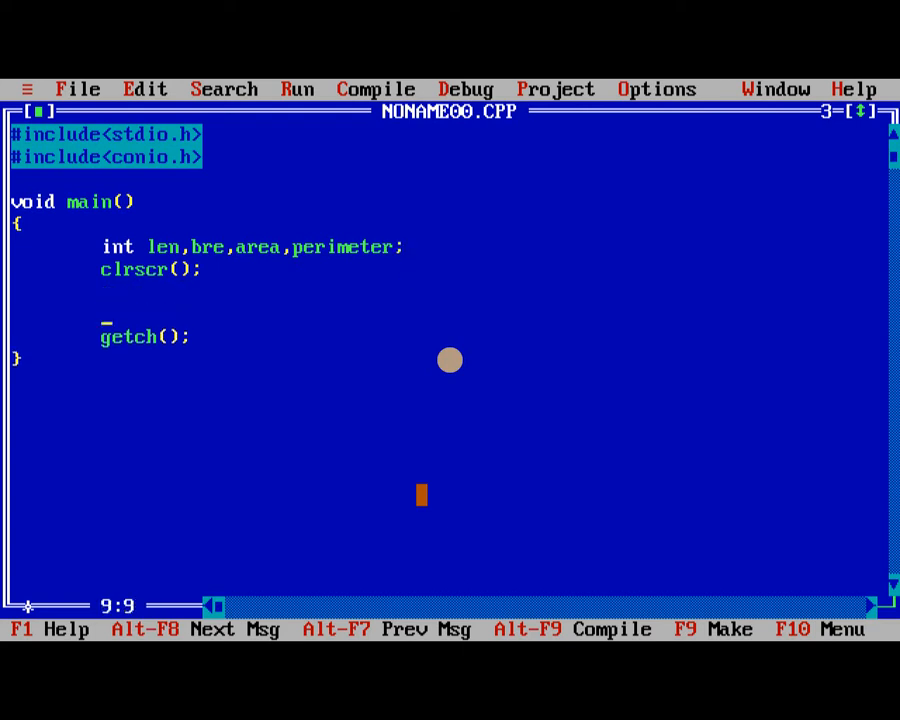
# Write a printf prompting "Enter length, breath of a rectiangle : ".
pyautogui.write('printf()')
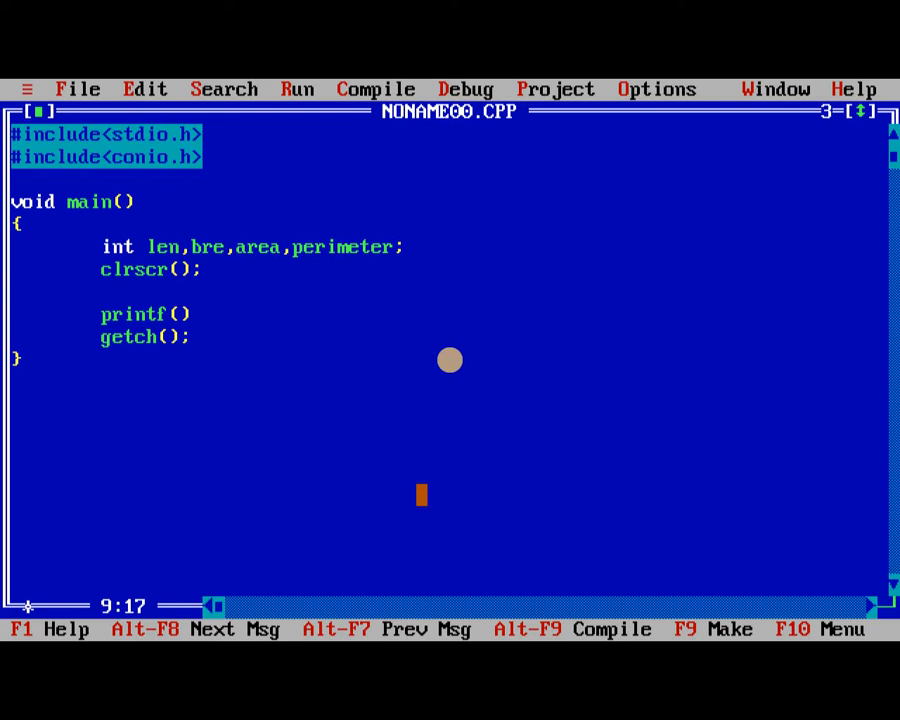
pyautogui.write('""')
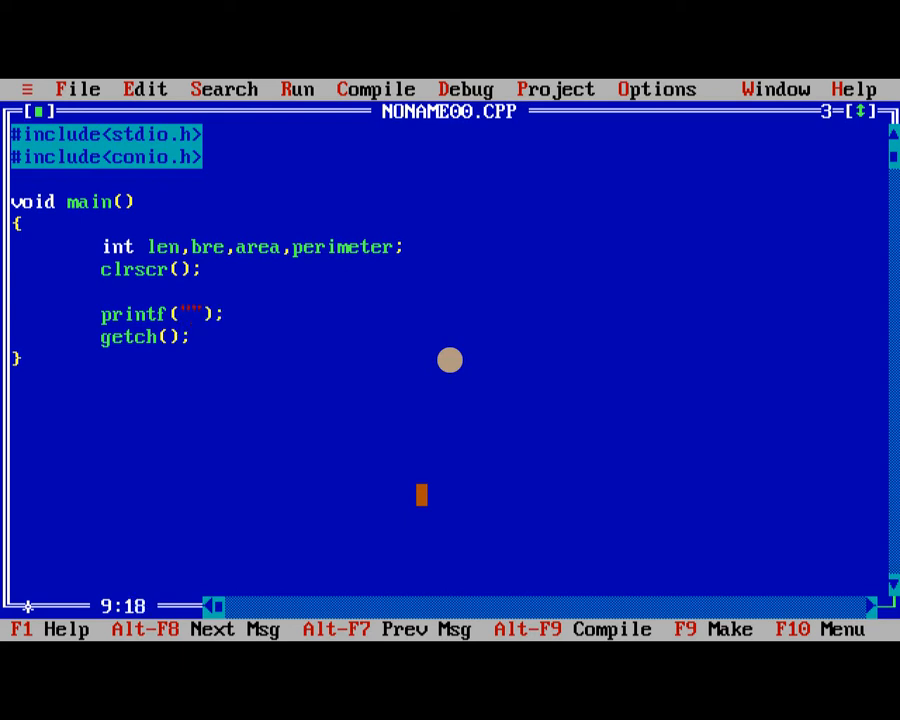
pyautogui.write('Enter')
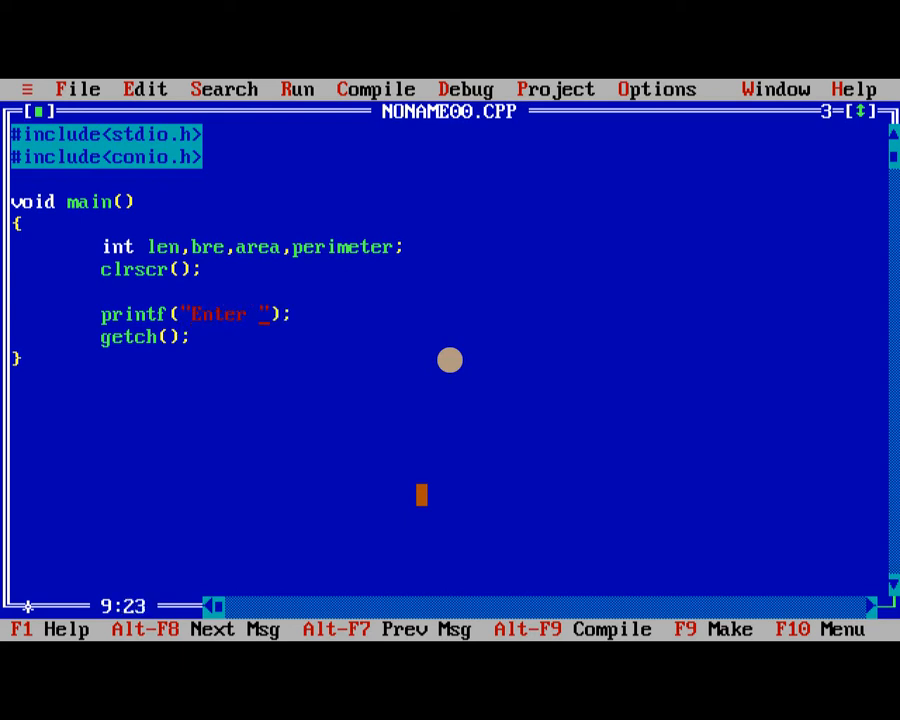
pyautogui.write('length')
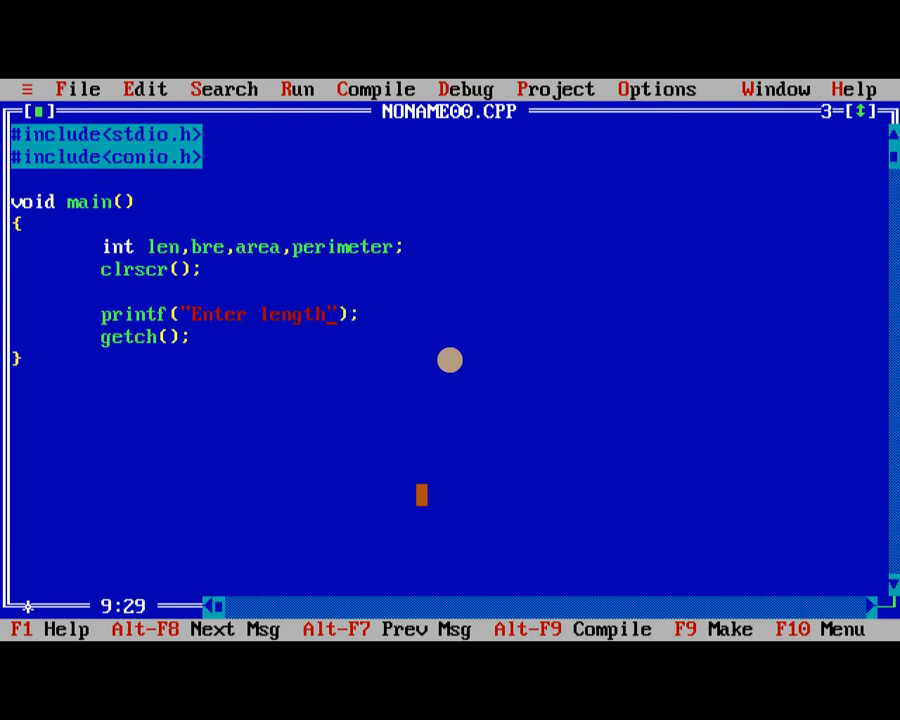
pyautogui.write(', br')
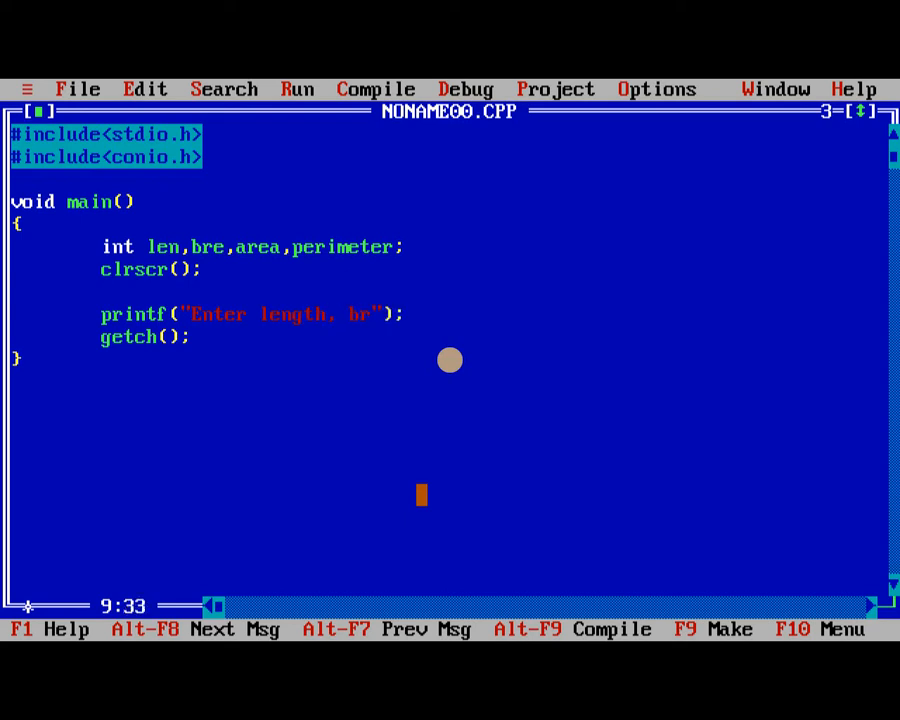
pyautogui.write('eath of a')
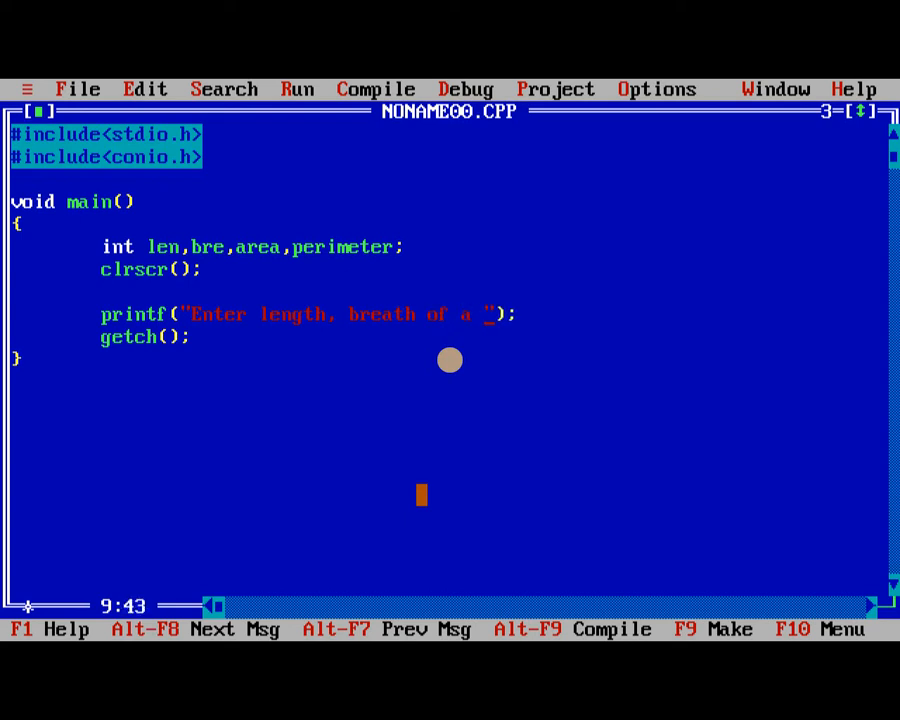
pyautogui.write('rectiangle :')
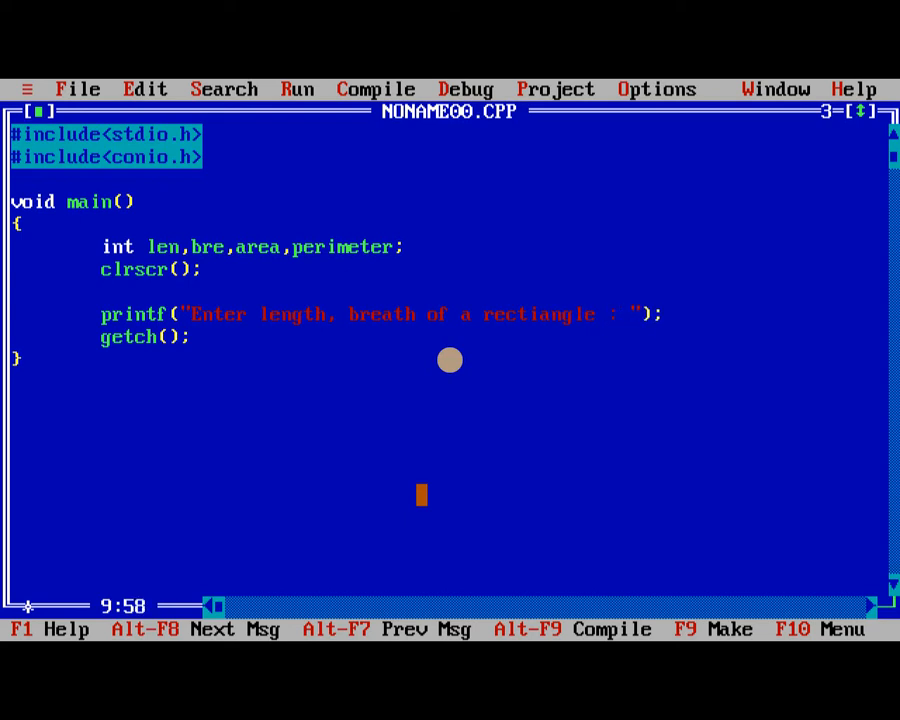
# Read both values with scanf("%d%d",&len,&bre);.
pyautogui.write('scanf()')
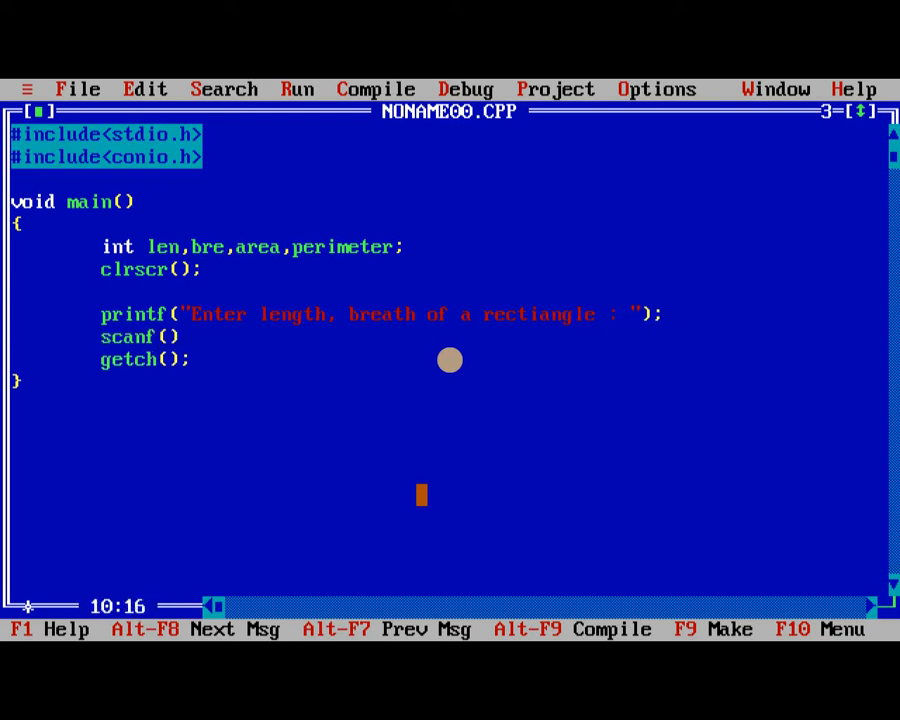
pyautogui.write('""')
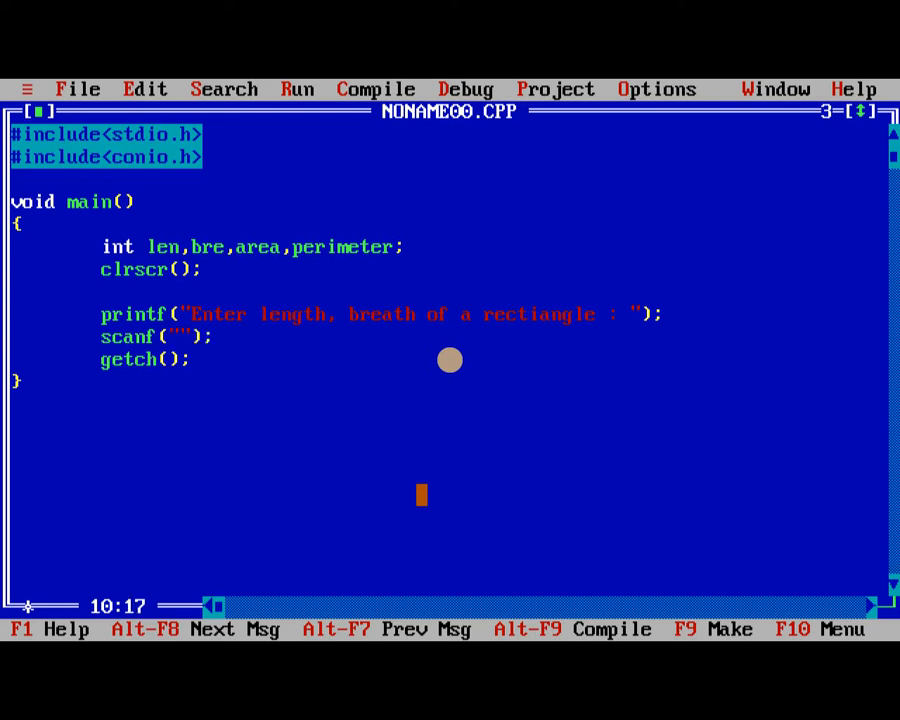
pyautogui.write('%d')
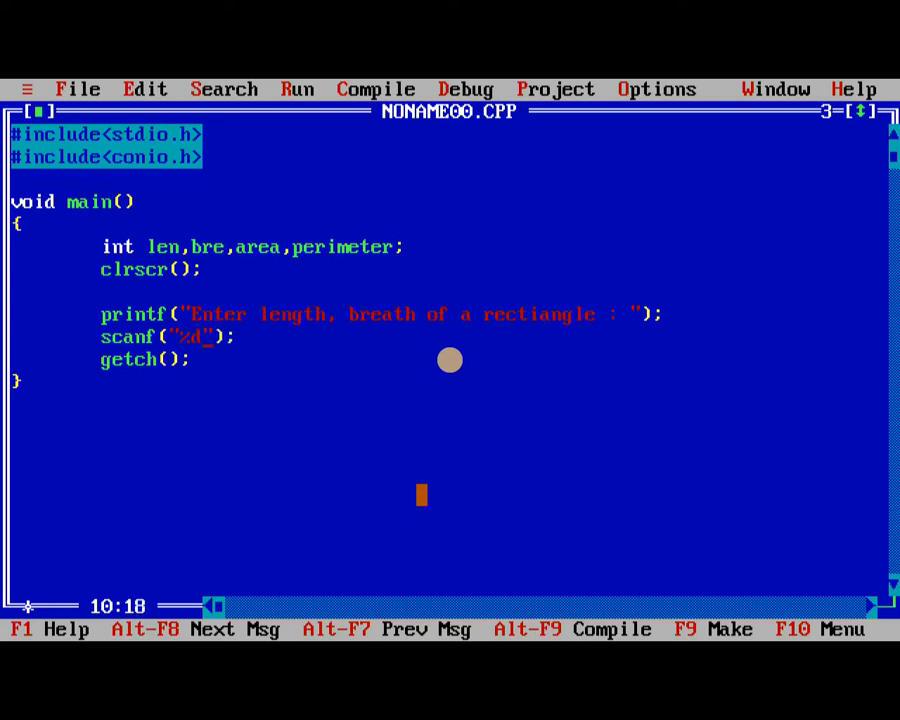
pyautogui.write('%d')
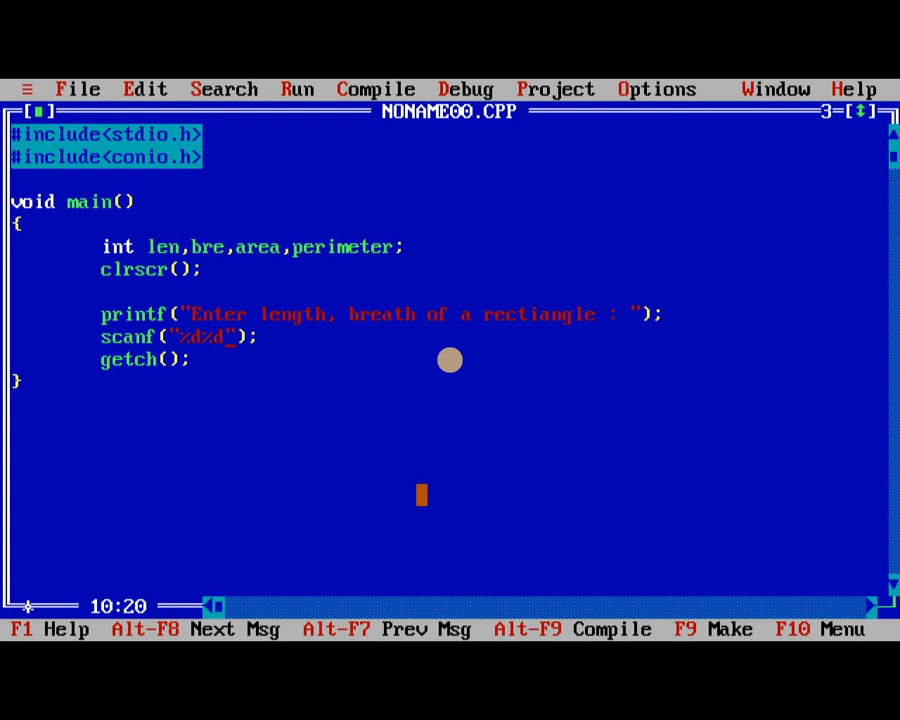
pyautogui.write(',&')
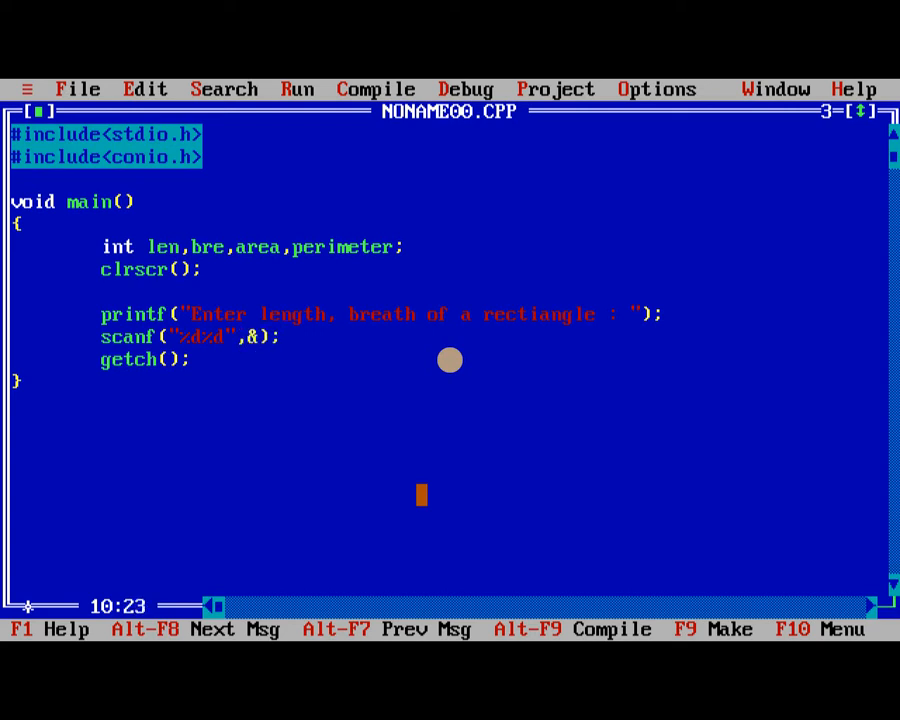
pyautogui.write('a&')
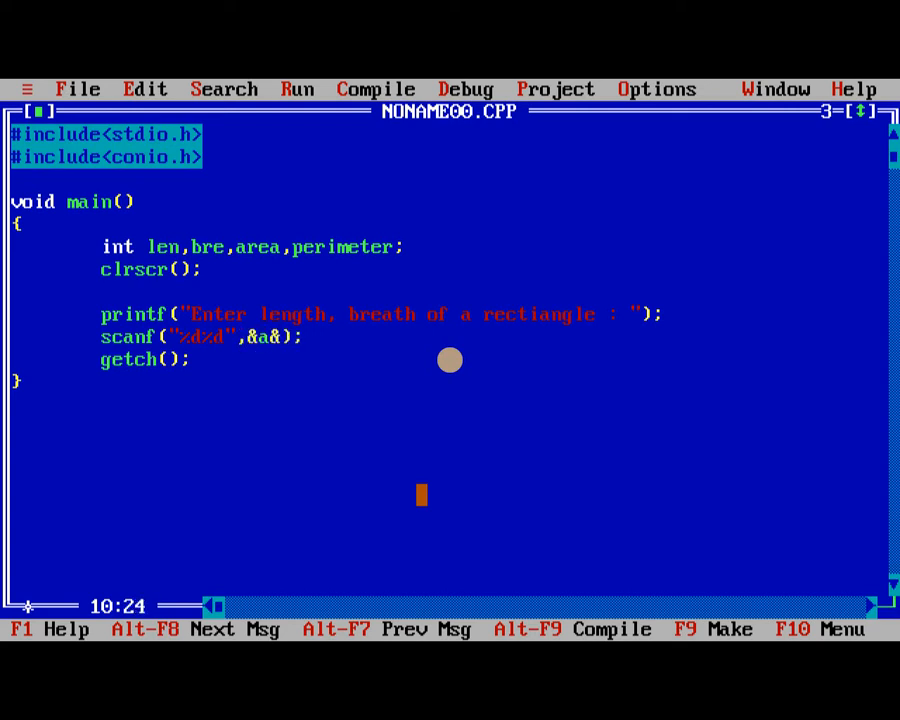
pyautogui.write(',')
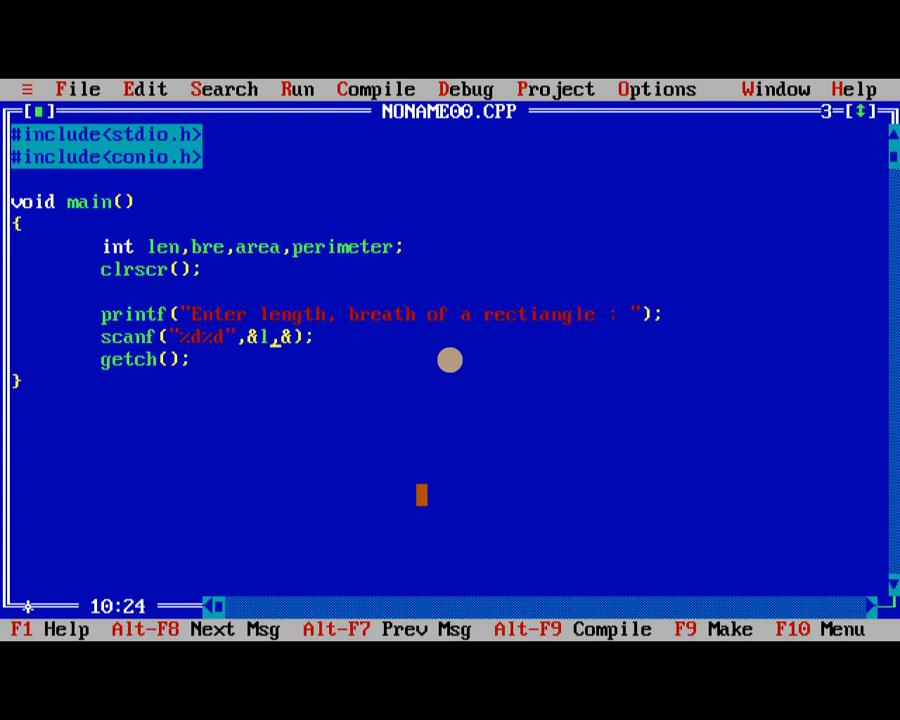
pyautogui.write('en')
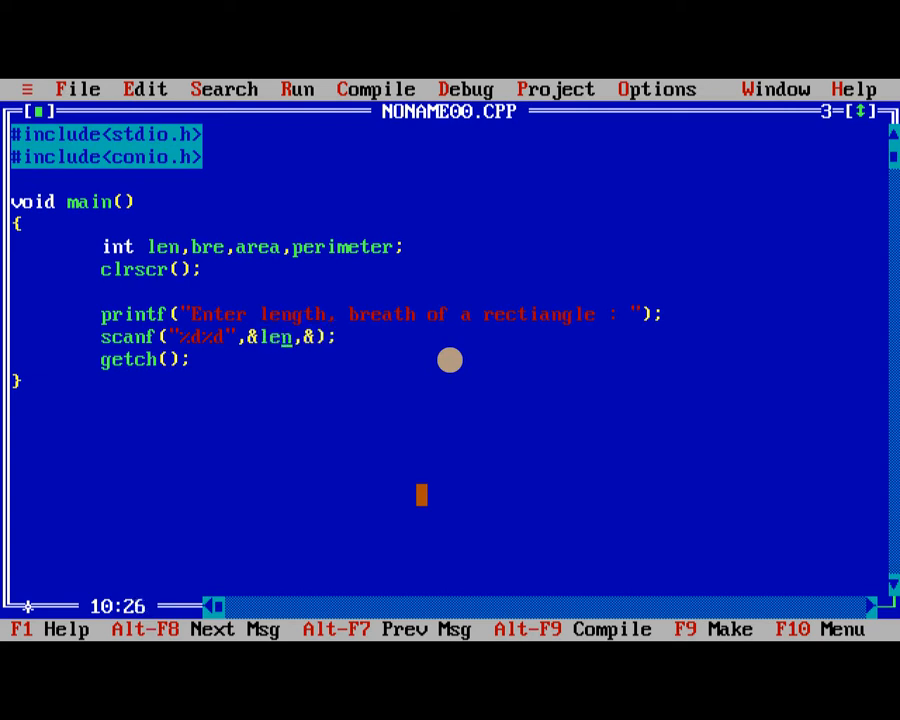
pyautogui.write('bre')
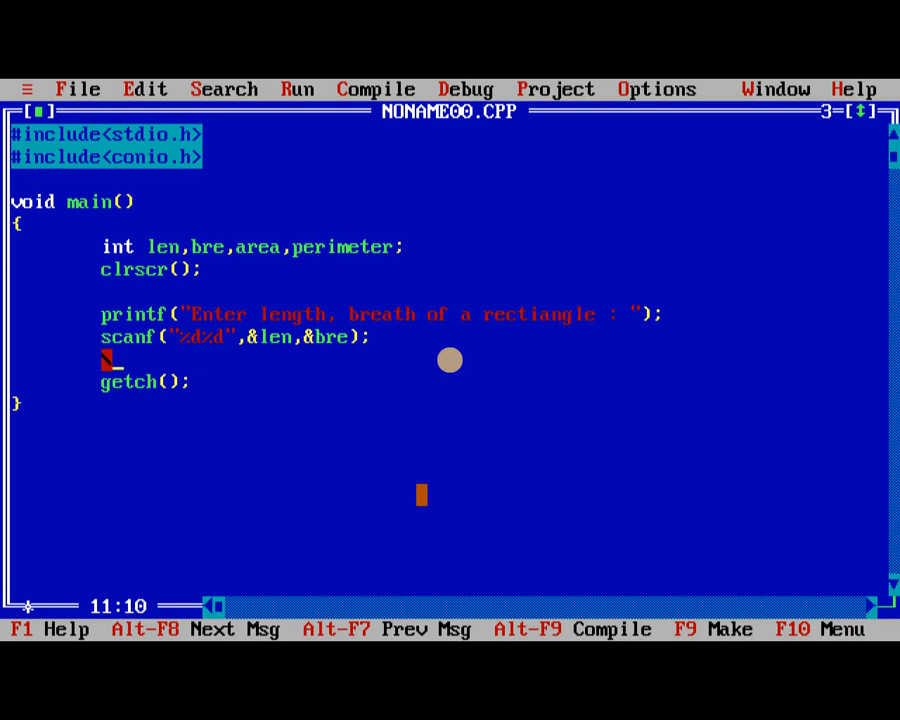
# Add the formula line area = len*bre; inside main().
pyautogui.write('area = le')
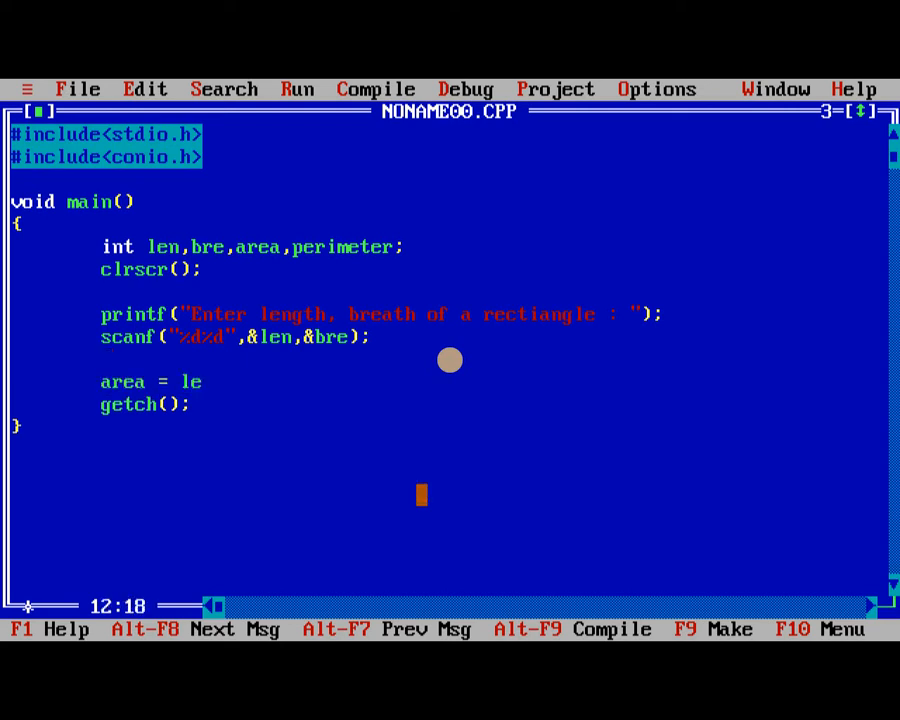
pyautogui.write('n*bre')
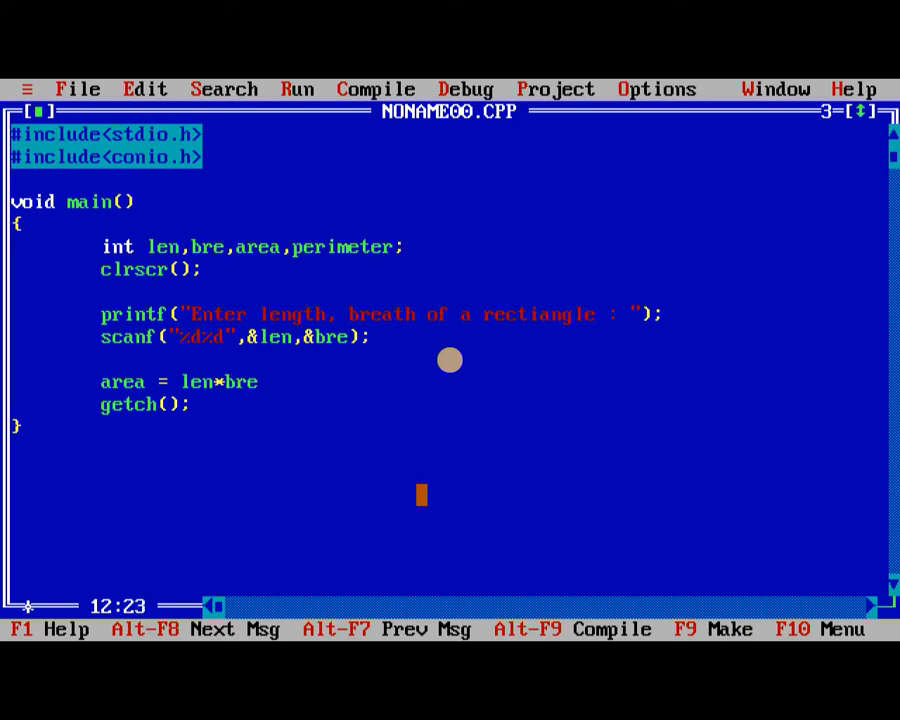
pyautogui.press('Enter')
pyautogui.write('peri')
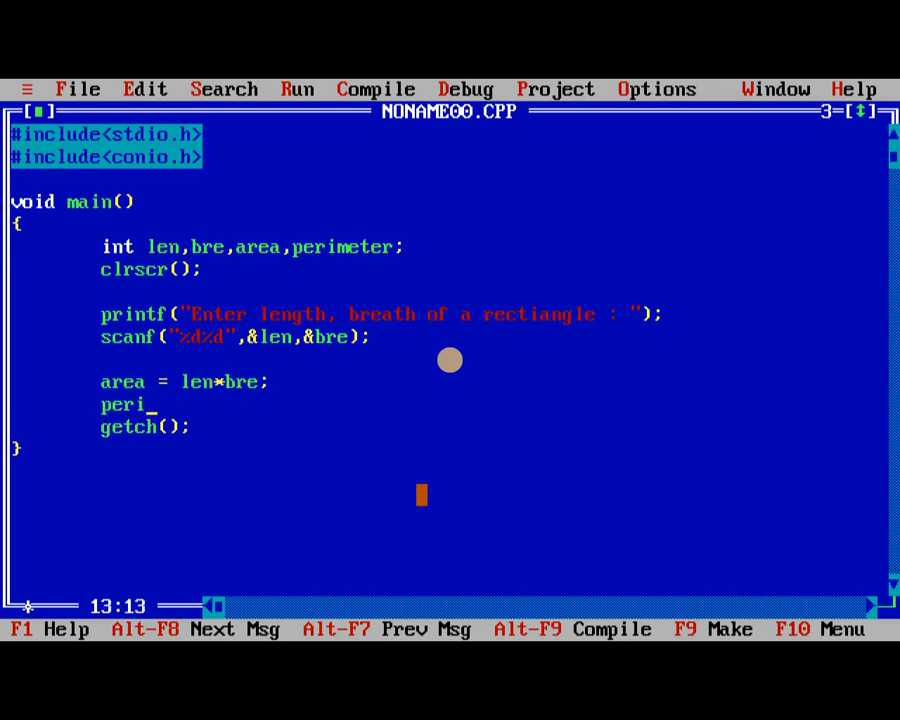
# Add the formula line perimeter = 2*(len+bre); on the next line.
pyautogui.press('Backspace')
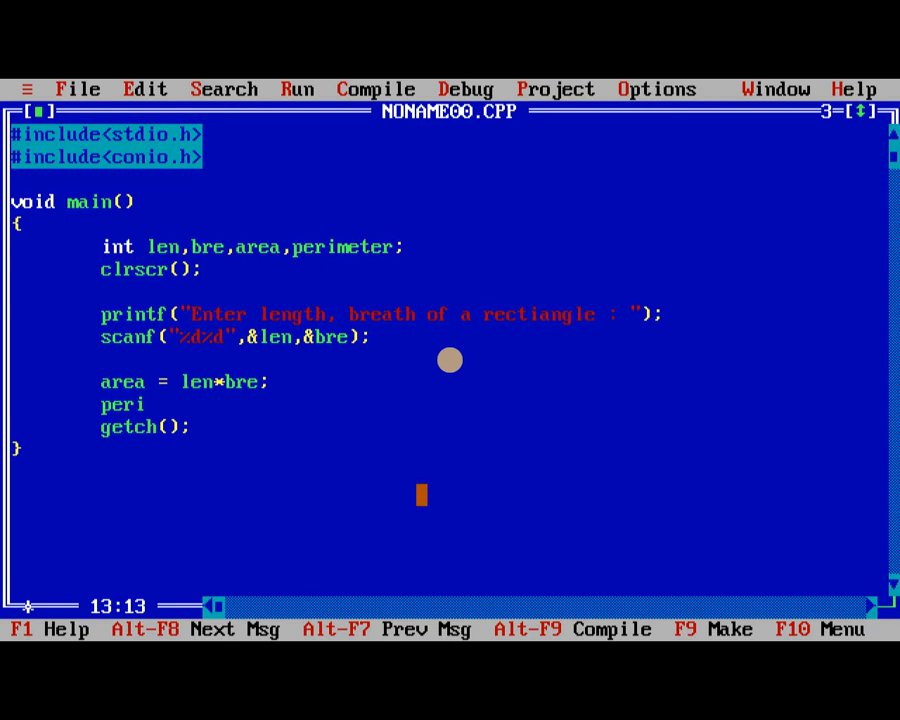
pyautogui.write('meter =')
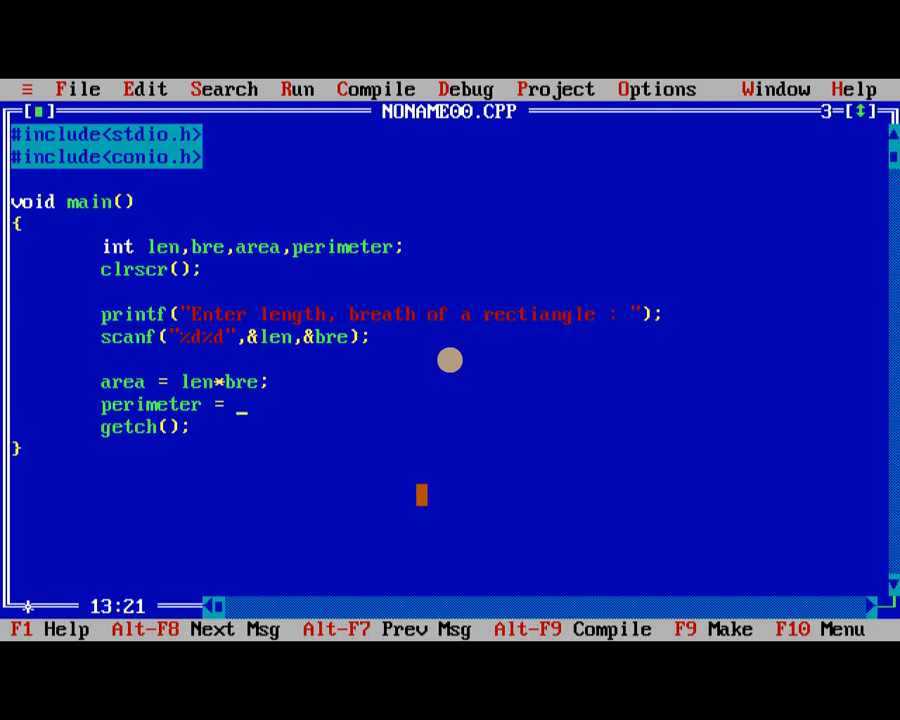
pyautogui.write('2*')
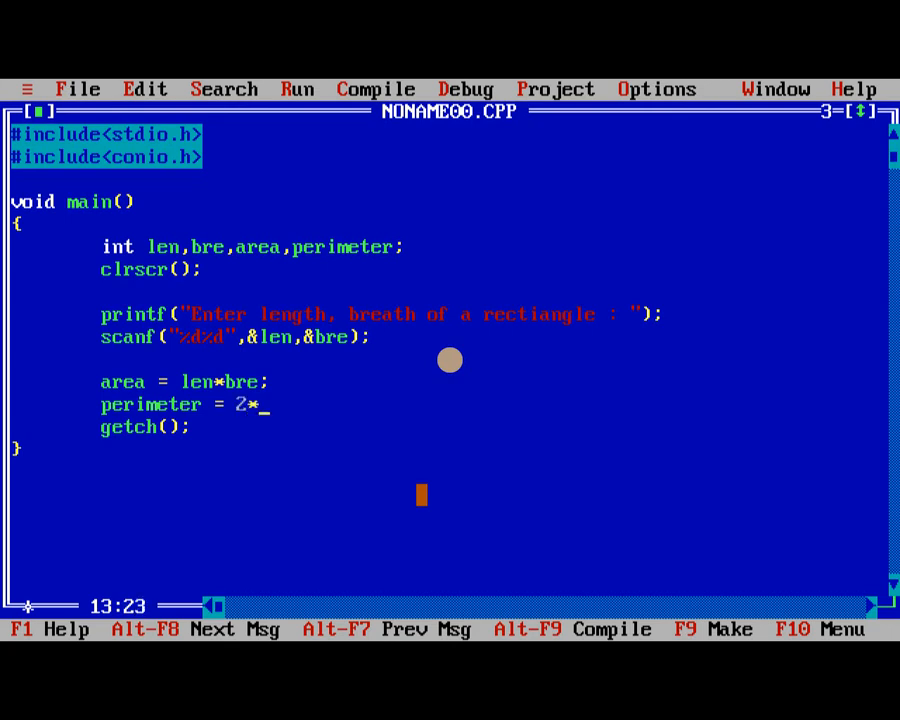
pyautogui.write('();')
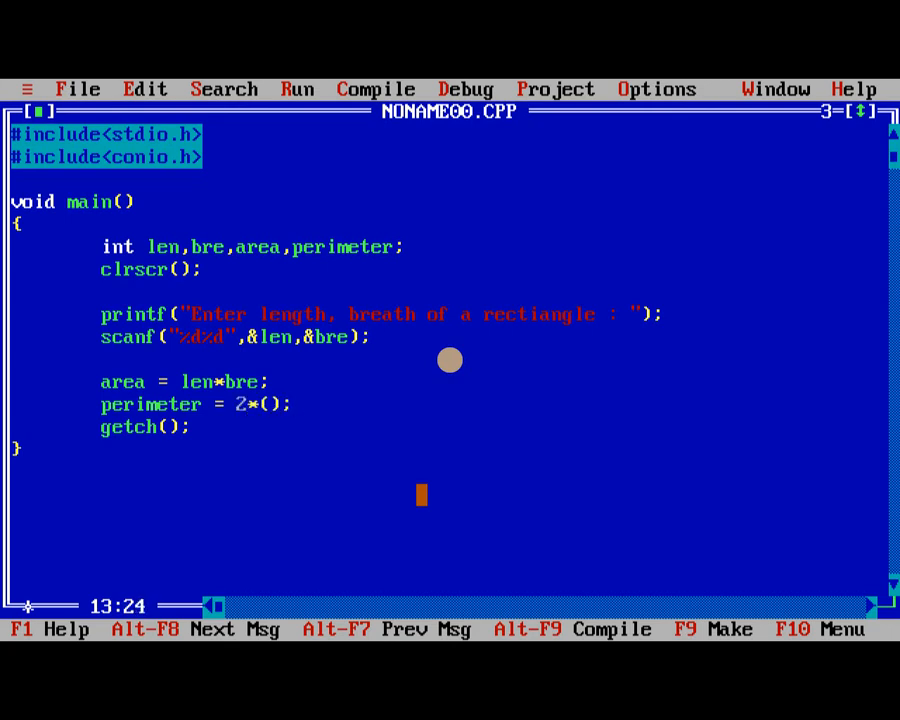
pyautogui.write('len+')
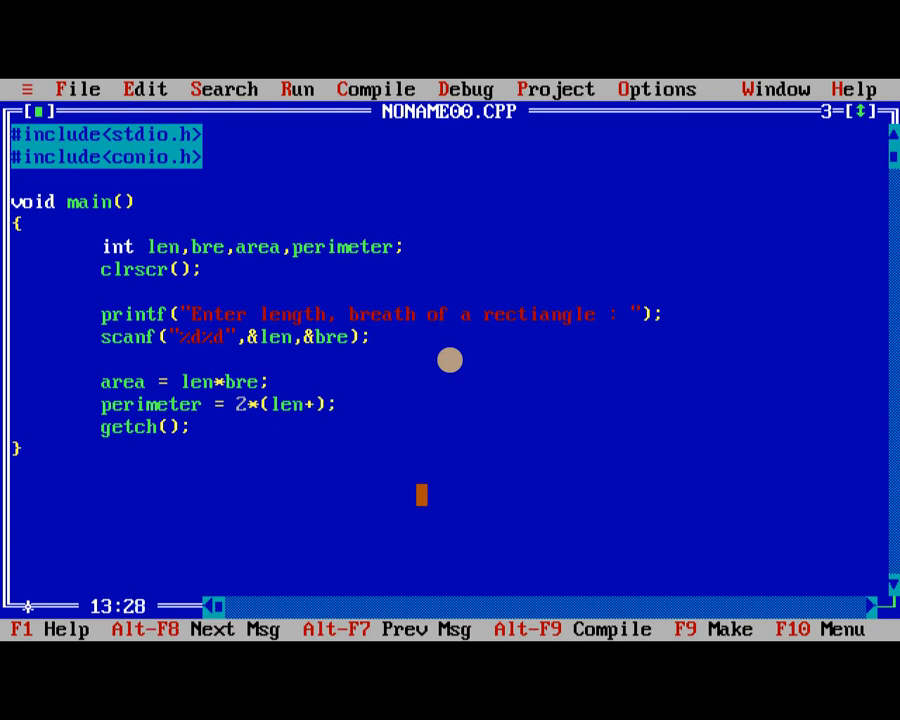
pyautogui.write('bre);')
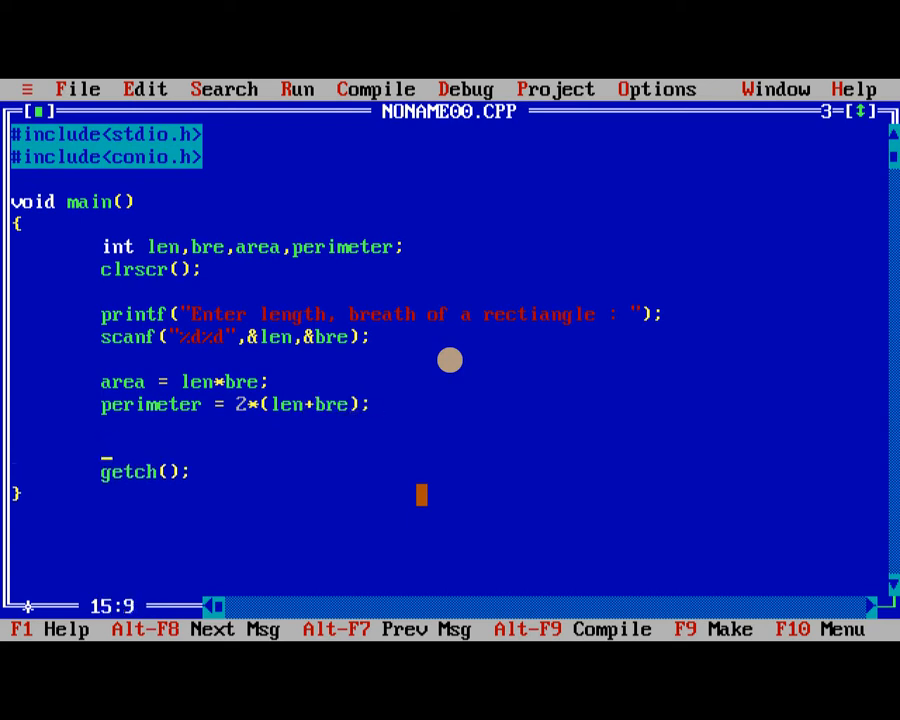
# Begin a printf output statement reading "The area of the re" after the formulas.
pyautogui.write('print')
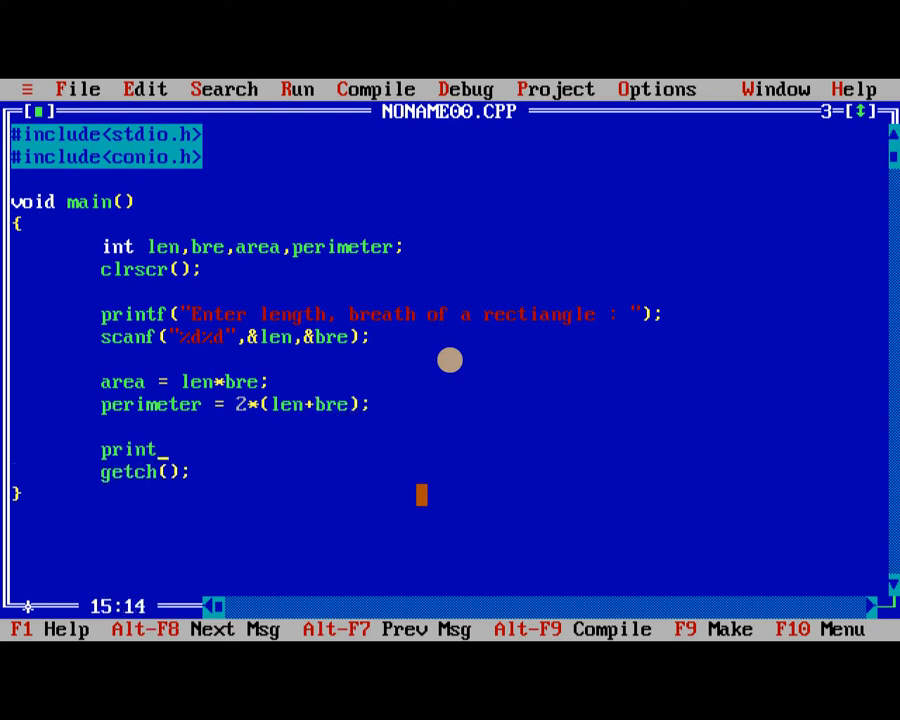
pyautogui.write('f();')
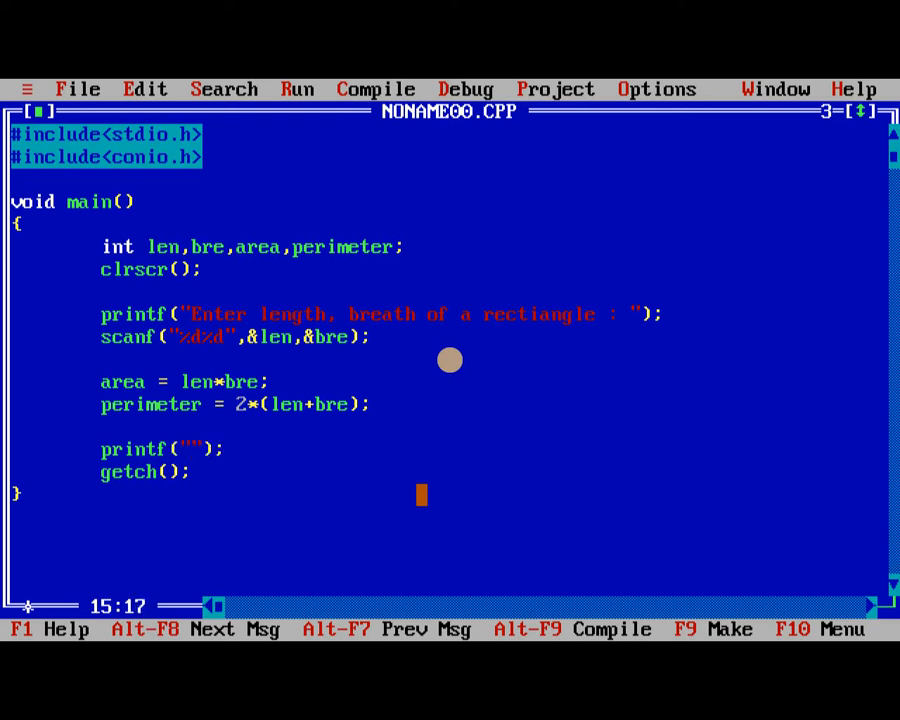
pyautogui.write('The area')
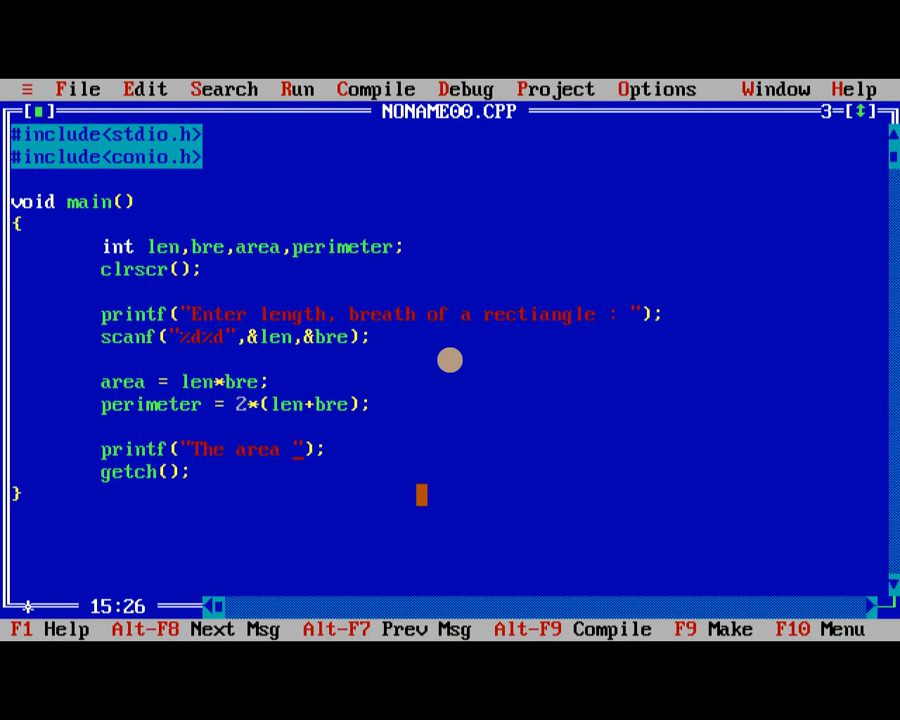
pyautogui.write('of the re')
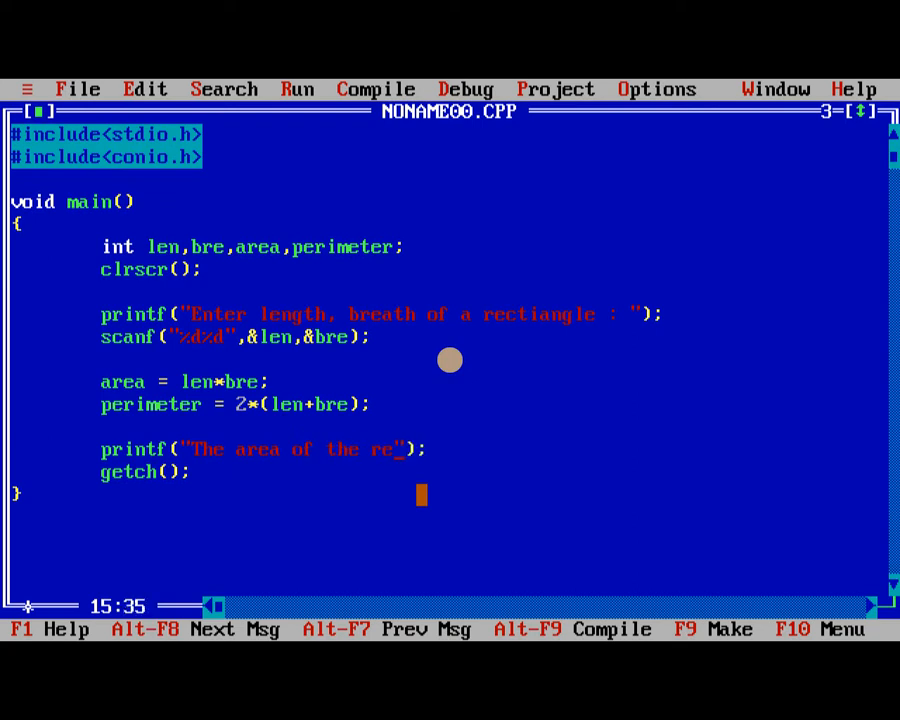